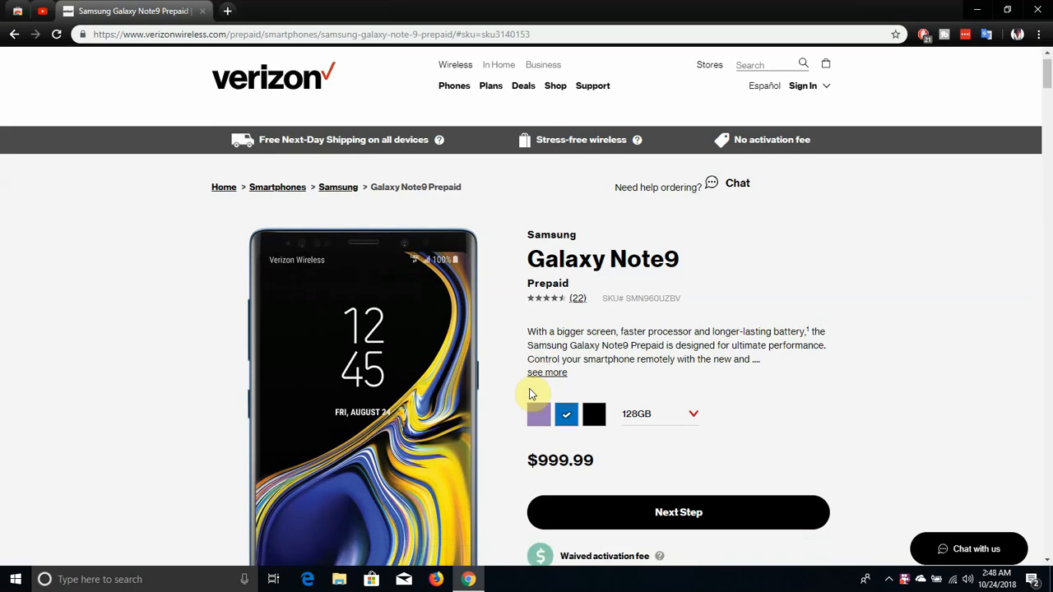
Step: Compare the 512GB storage price against 128GB, then keep 128GB at $999.99 selected
{"action": "scroll", "scroll_direction": "down", "scroll_amount": 3}
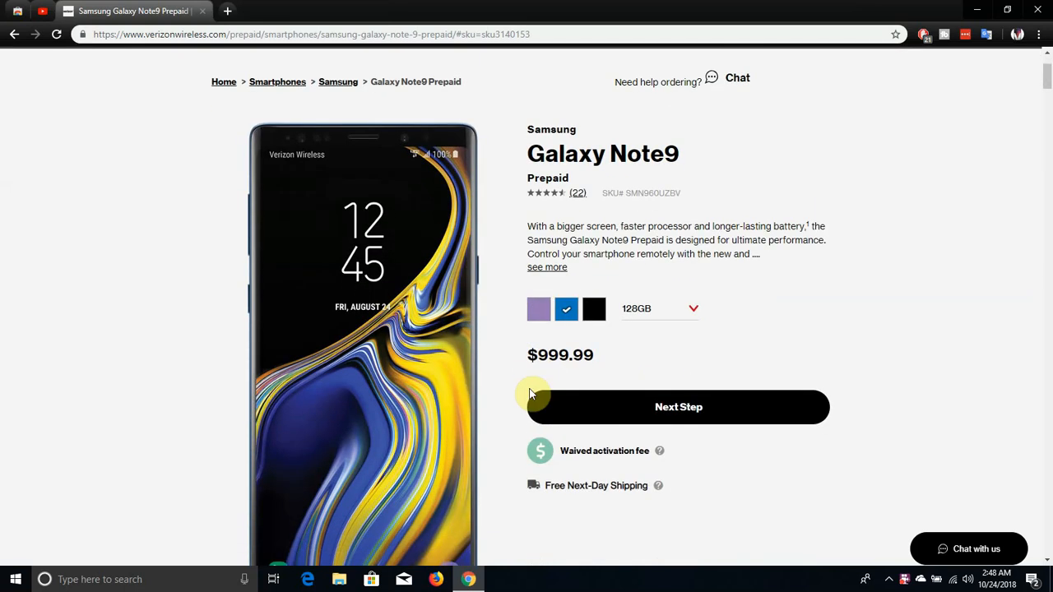
{"action": "scroll", "scroll_direction": "down", "scroll_amount": 3}
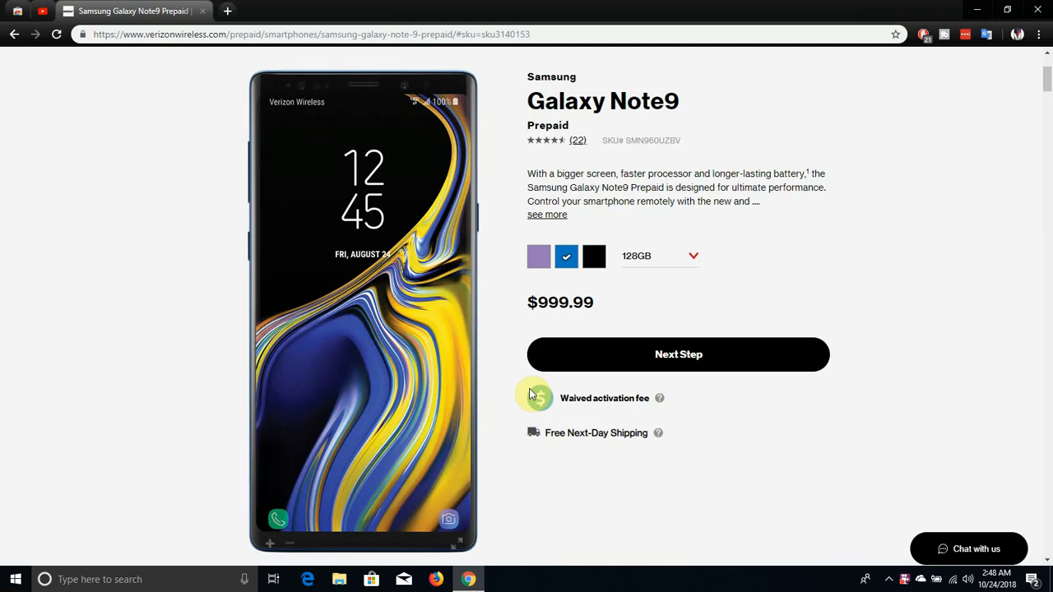
{"action": "mouse_move", "coordinate": [569, 107]}
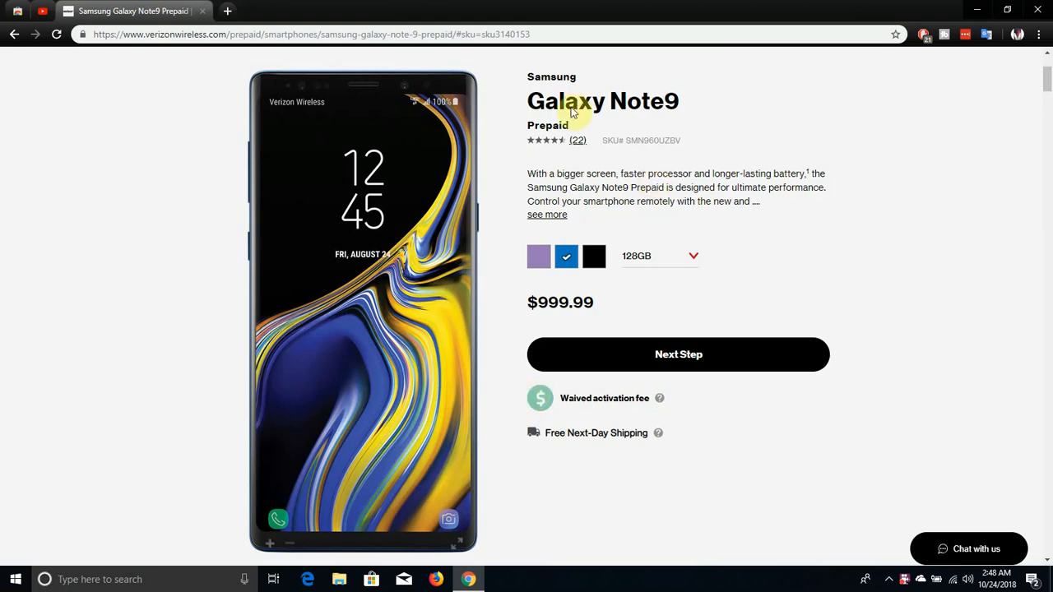
{"action": "mouse_move", "coordinate": [540, 257]}
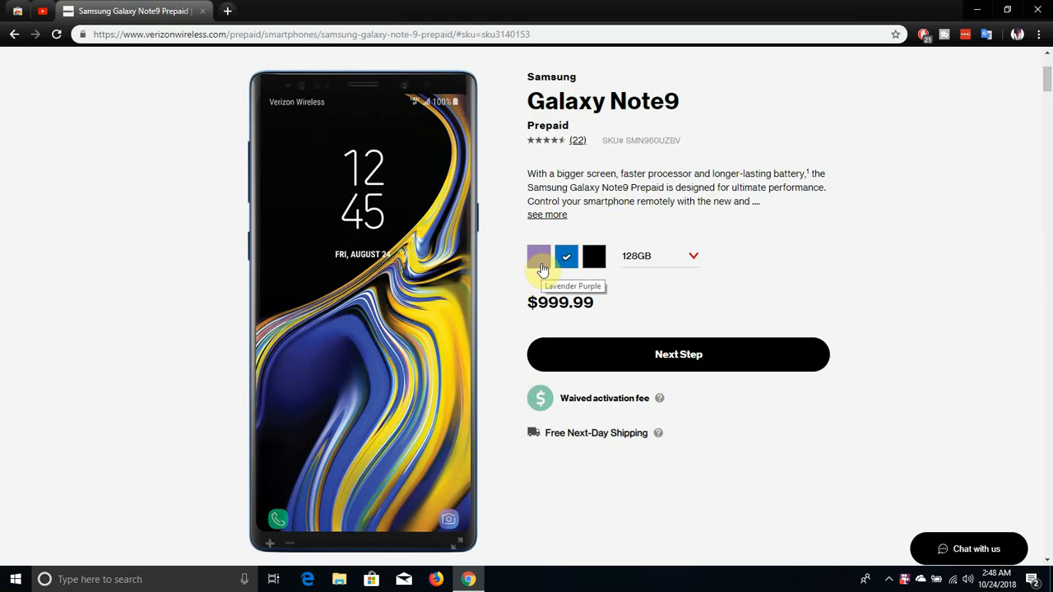
{"action": "mouse_move", "coordinate": [566, 263]}
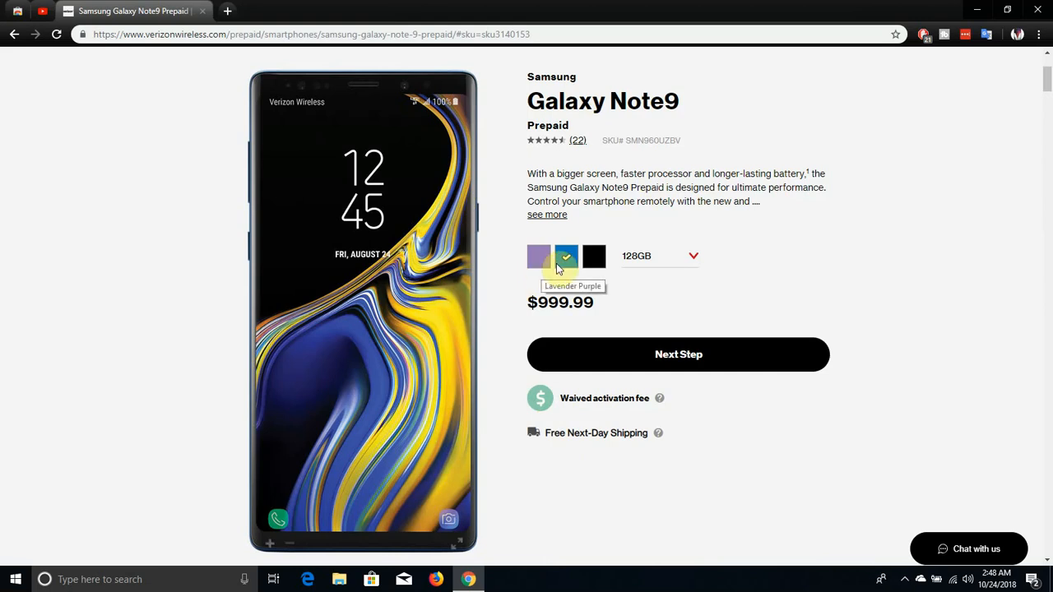
{"action": "mouse_move", "coordinate": [566, 257]}
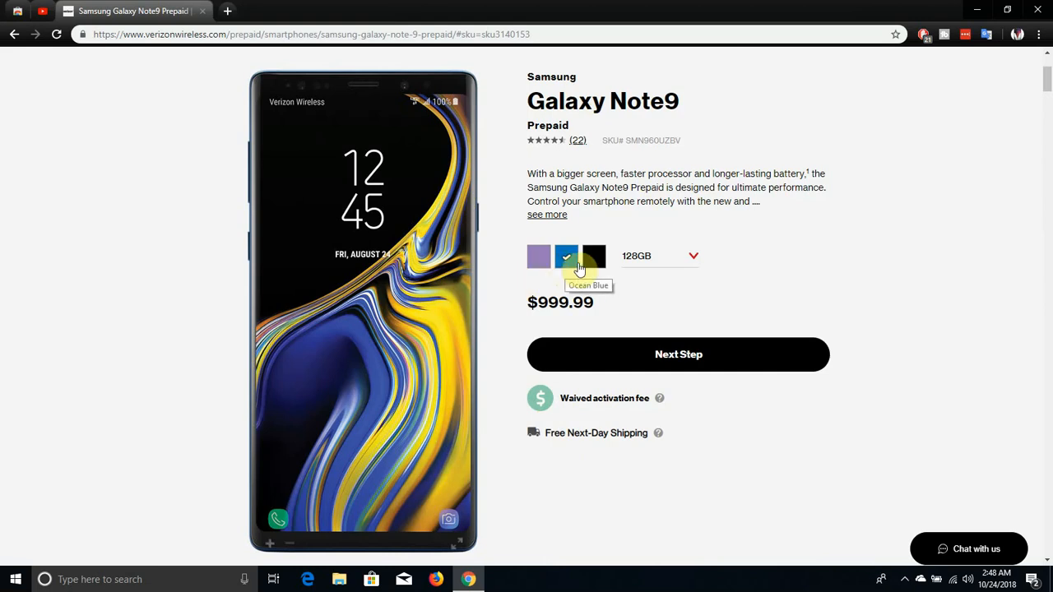
{"action": "mouse_move", "coordinate": [595, 257]}
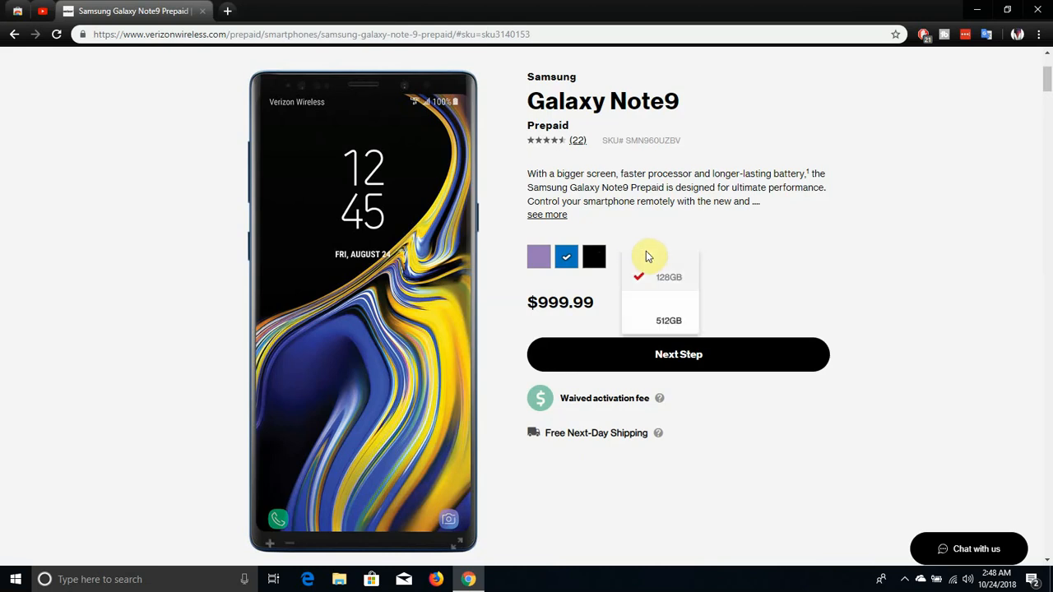
{"action": "mouse_move", "coordinate": [658, 264]}
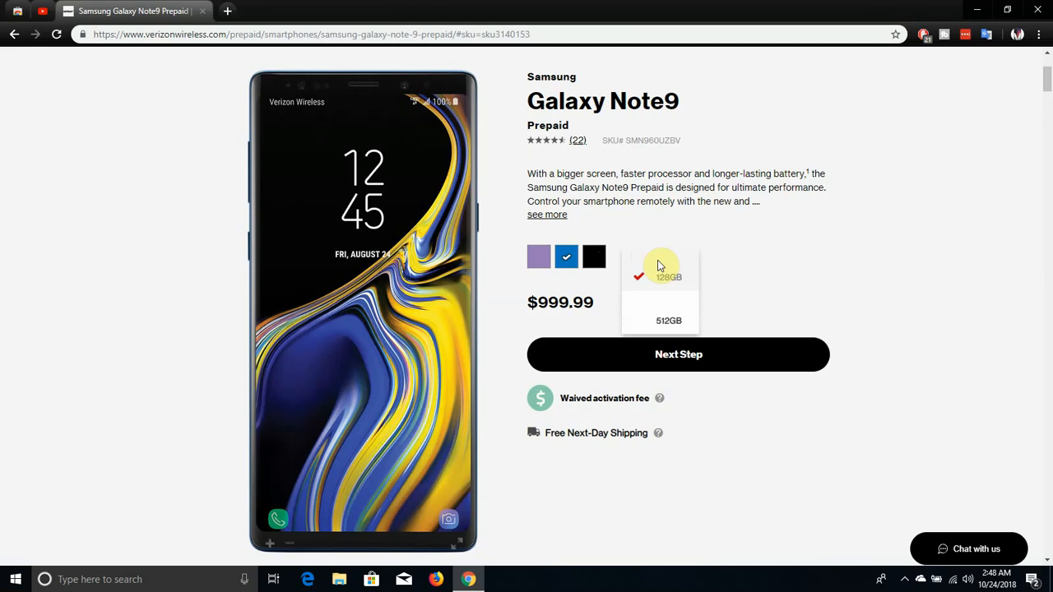
{"action": "left_click", "coordinate": [668, 277]}
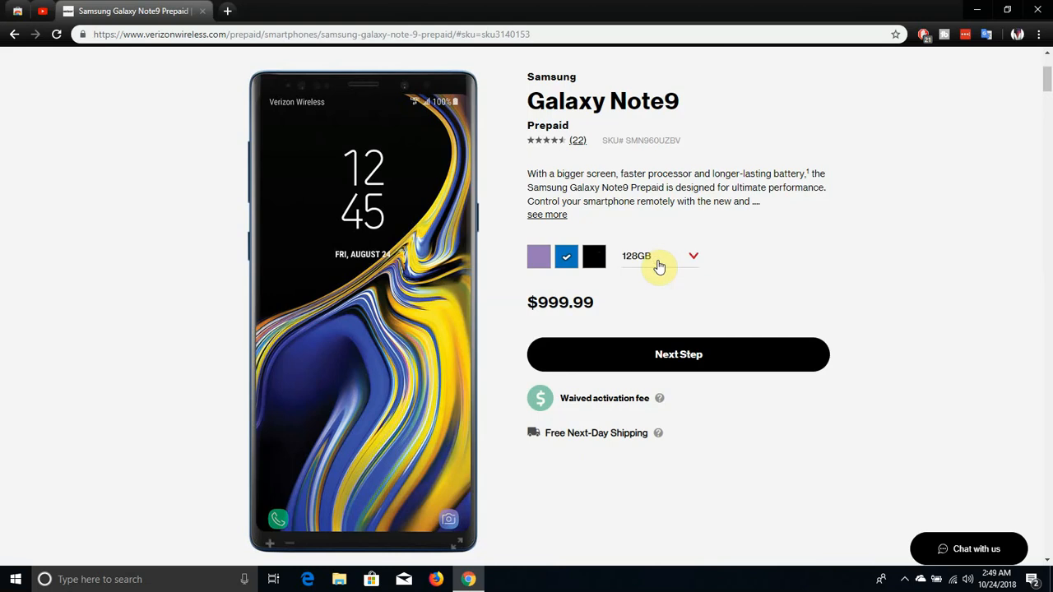
{"action": "mouse_move", "coordinate": [655, 260]}
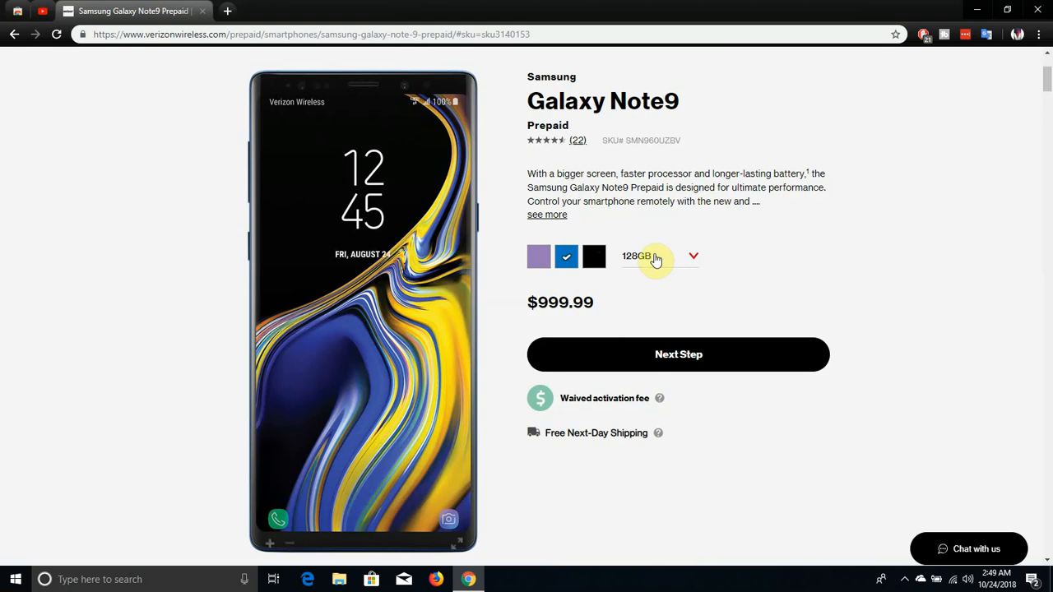
{"action": "left_click", "coordinate": [658, 257]}
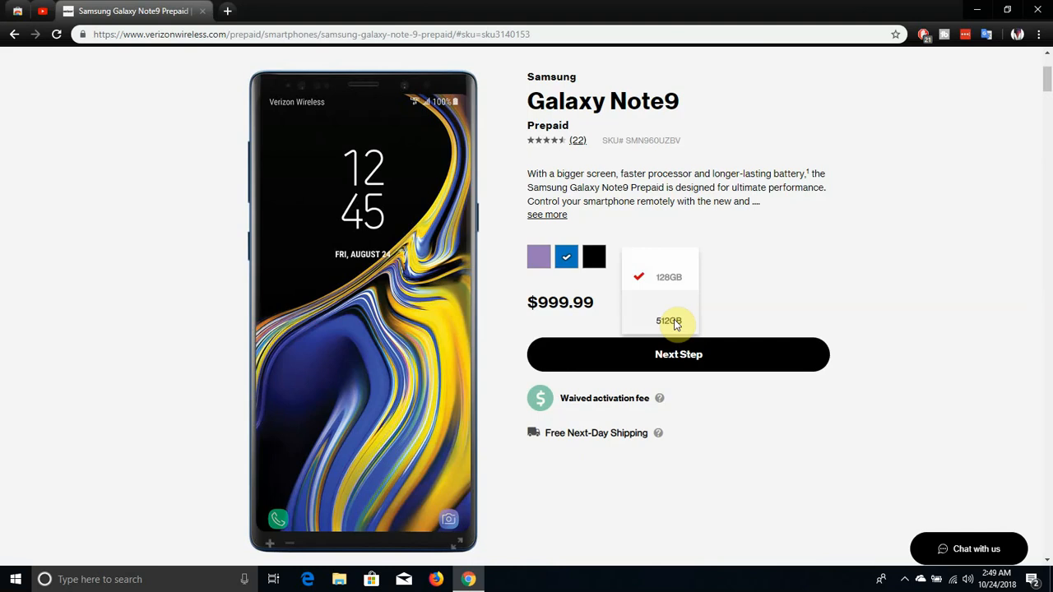
{"action": "left_click", "coordinate": [668, 320]}
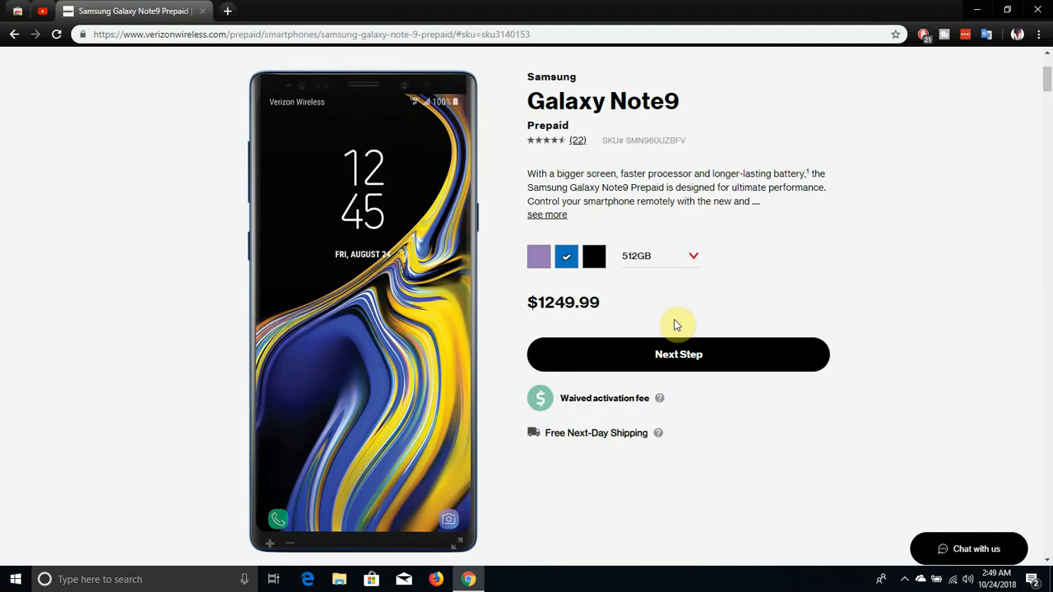
{"action": "left_click", "coordinate": [658, 257]}
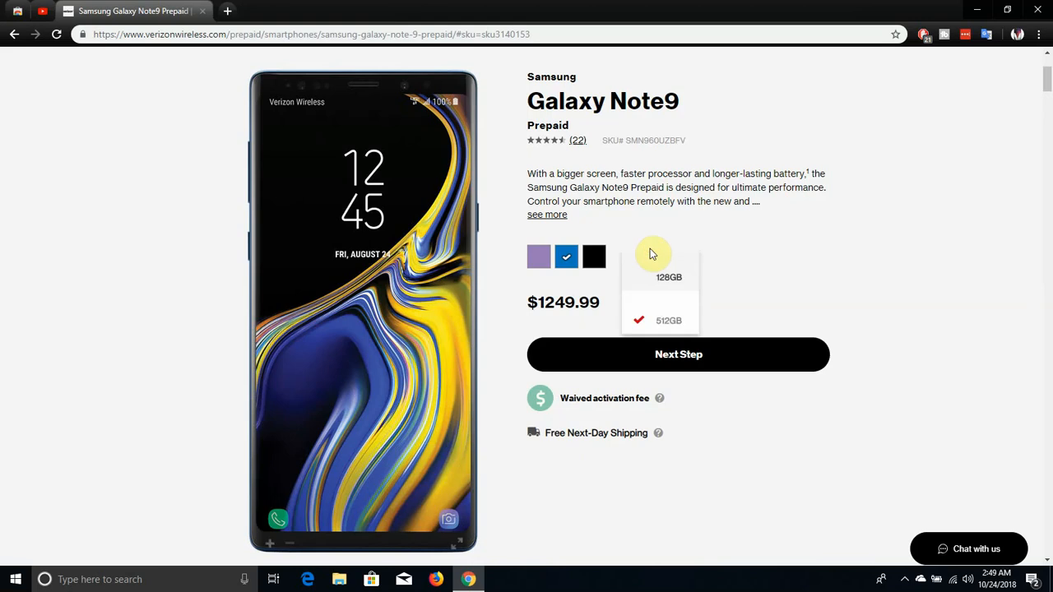
{"action": "mouse_move", "coordinate": [678, 276]}
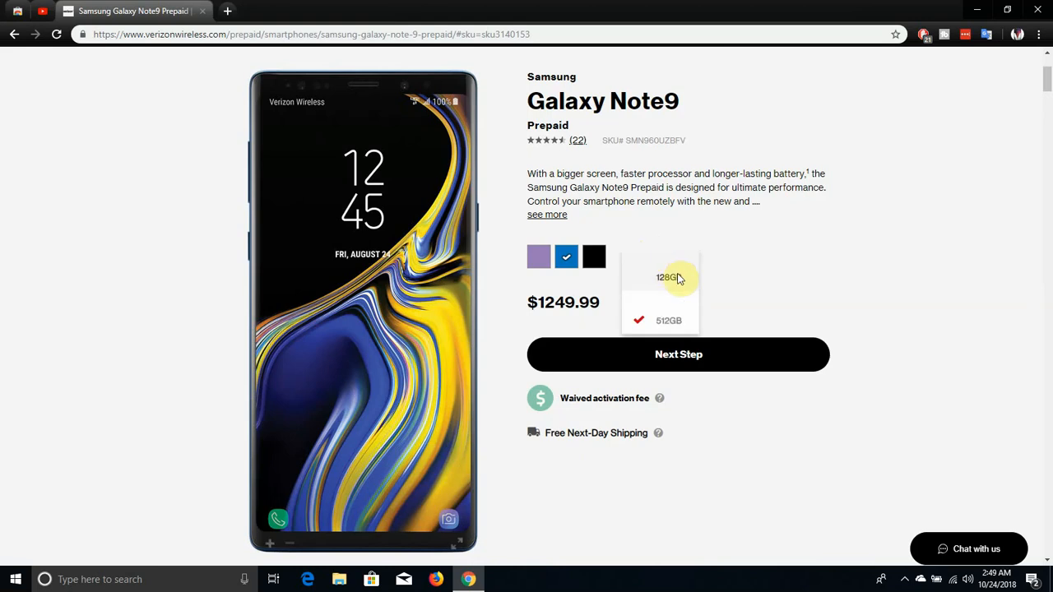
{"action": "left_click", "coordinate": [666, 277]}
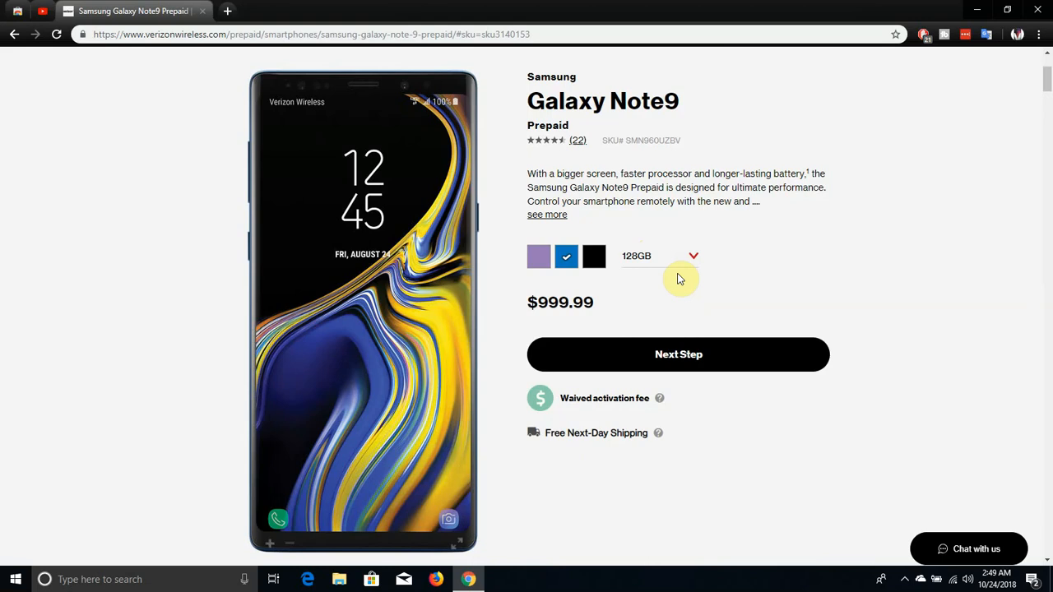
{"action": "mouse_move", "coordinate": [365, 168]}
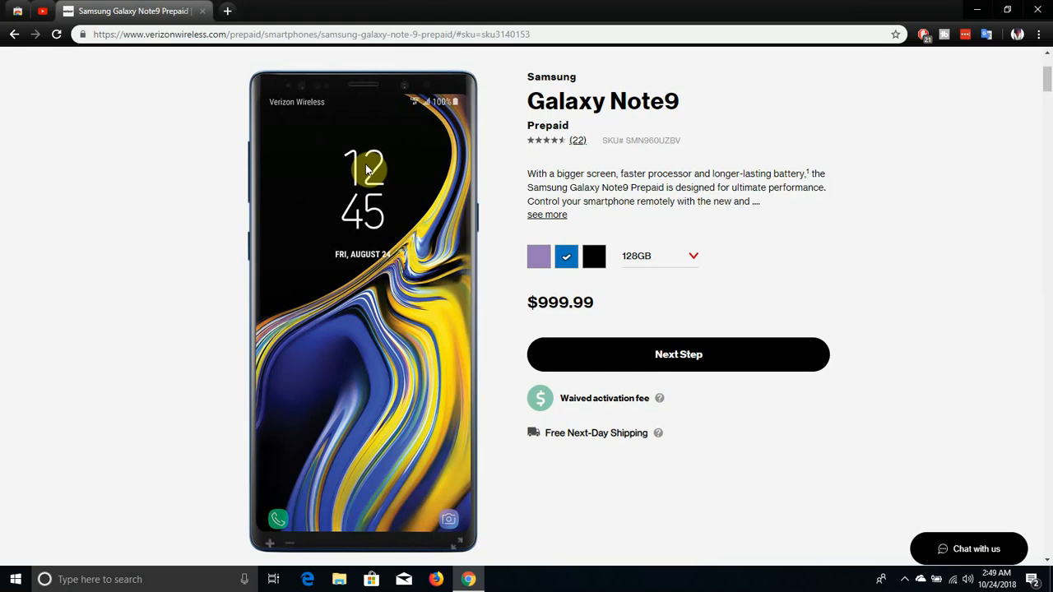
{"action": "mouse_move", "coordinate": [257, 262]}
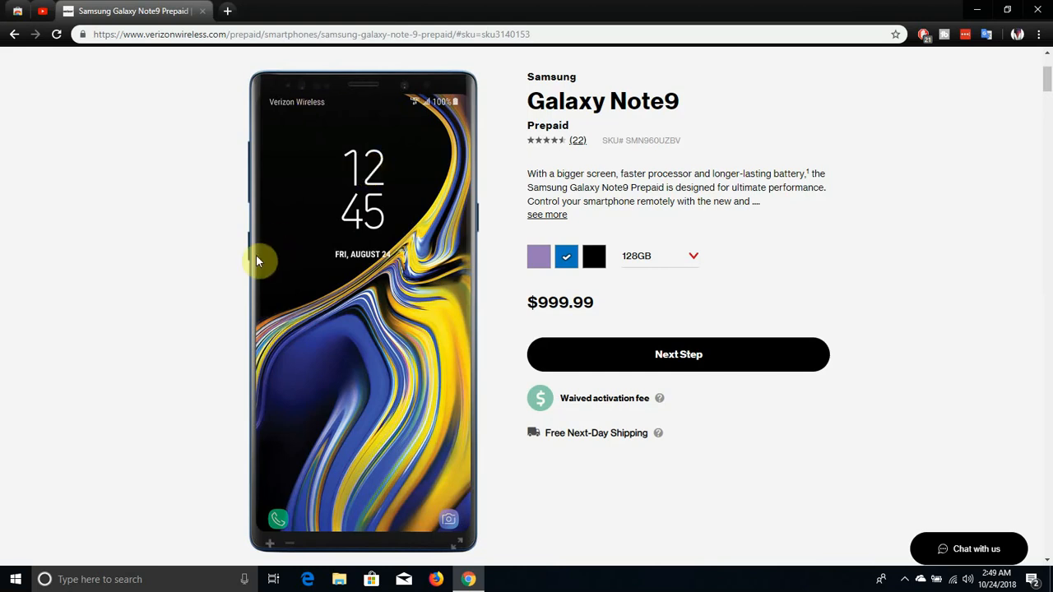
{"action": "mouse_move", "coordinate": [426, 319]}
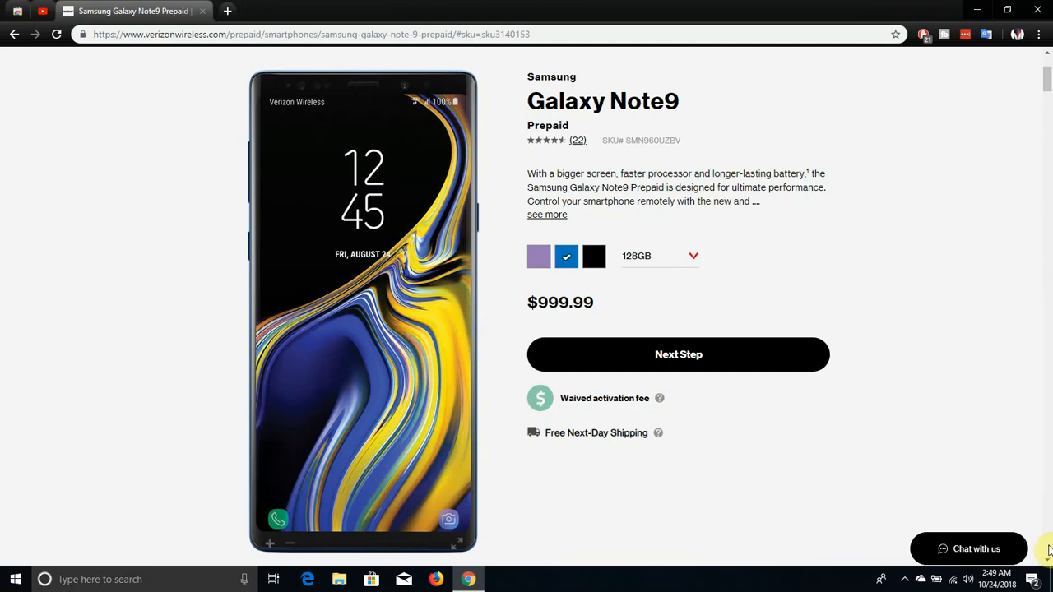
Step: Step through the gallery thumbnails until the blue Galaxy Note9's back view is the main photo
{"action": "scroll", "scroll_direction": "down", "scroll_amount": 3}
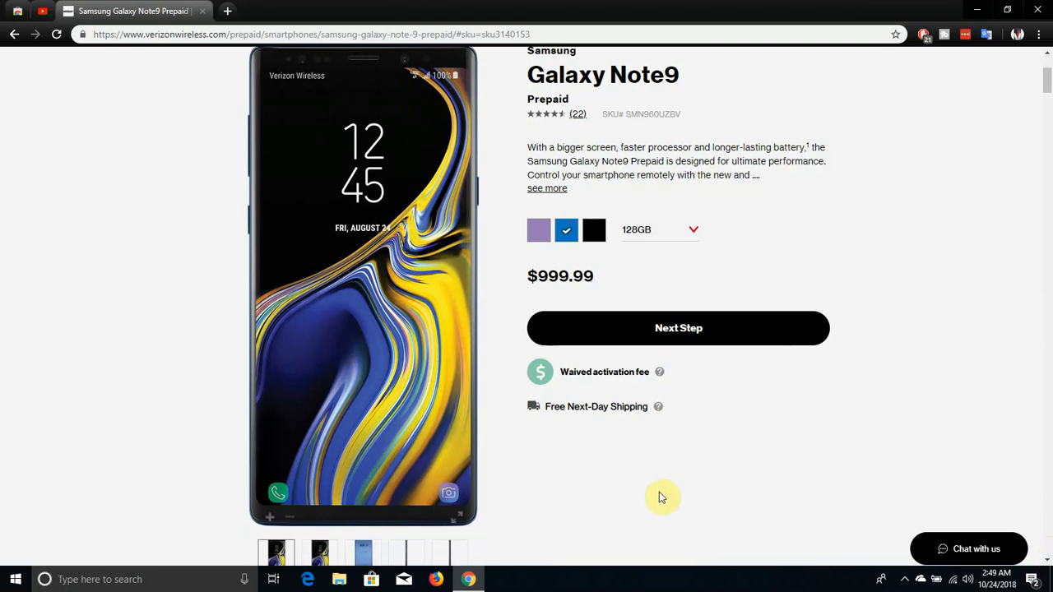
{"action": "left_click", "coordinate": [319, 551]}
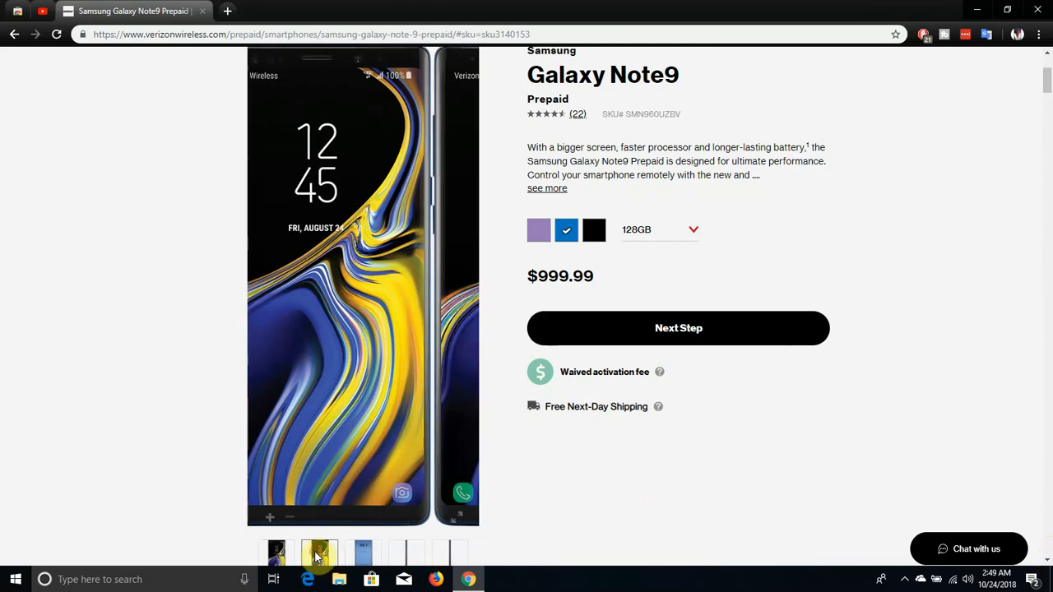
{"action": "left_click", "coordinate": [362, 551]}
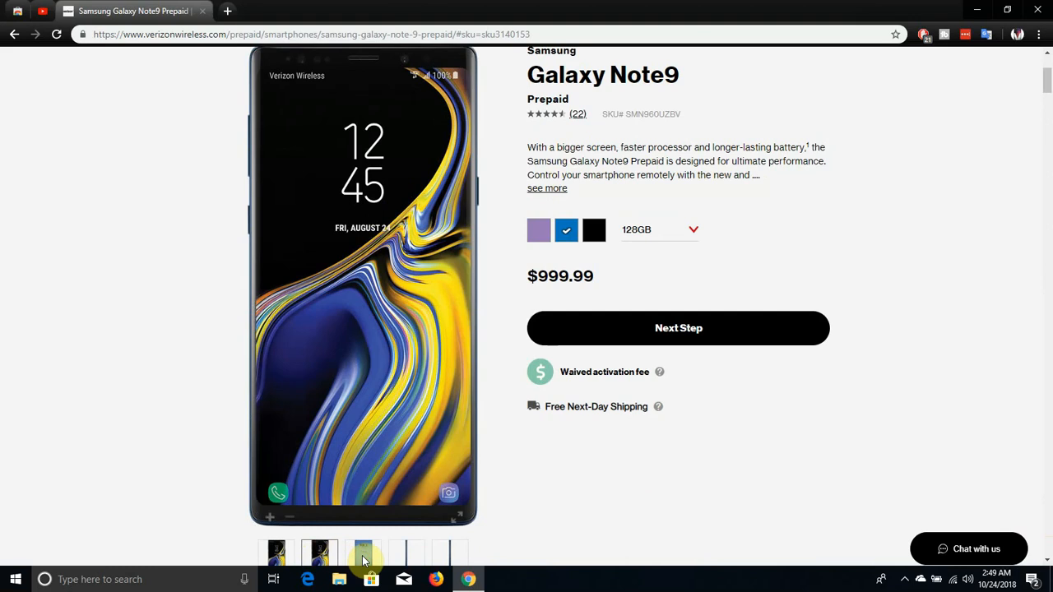
{"action": "left_click", "coordinate": [362, 551]}
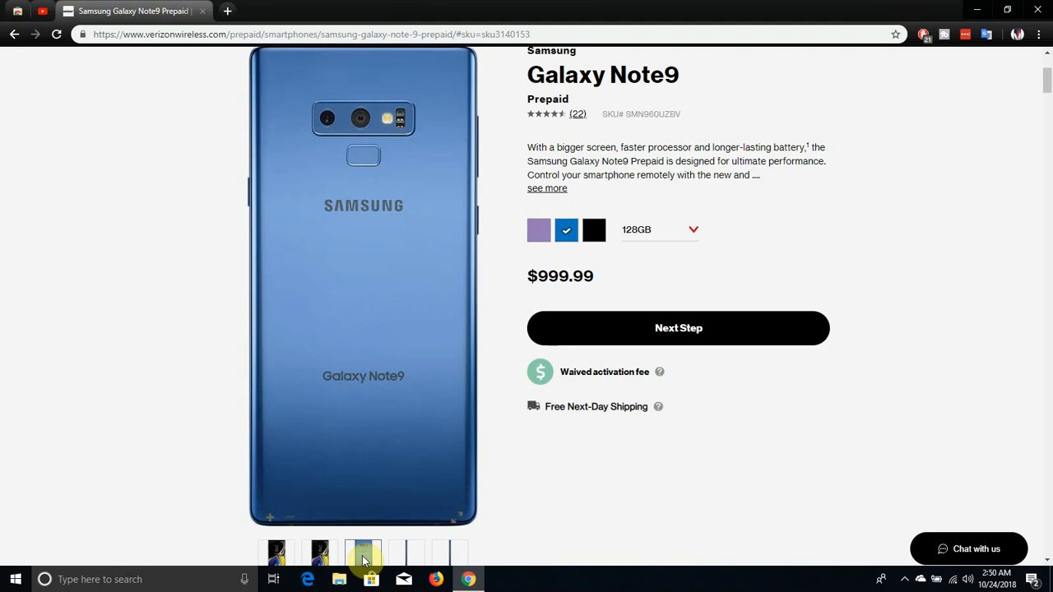
{"action": "mouse_move", "coordinate": [405, 559]}
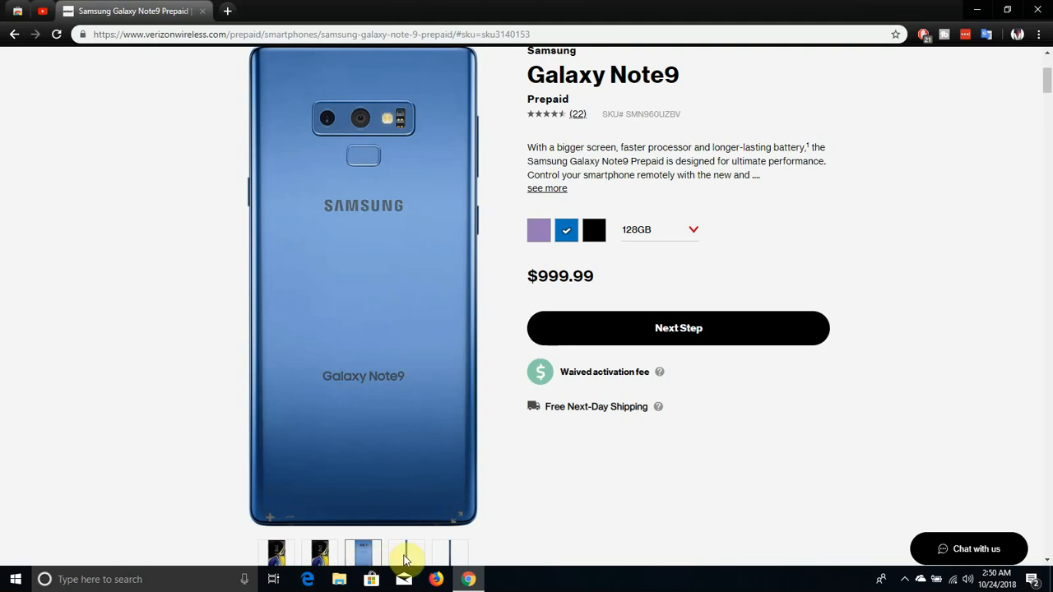
{"action": "mouse_move", "coordinate": [401, 556]}
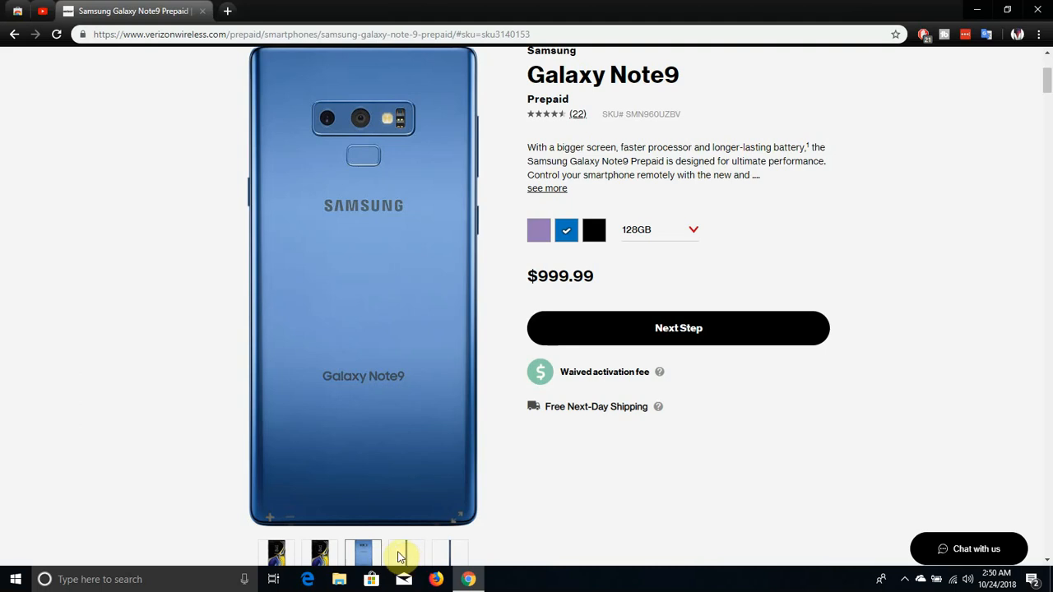
{"action": "mouse_move", "coordinate": [504, 286]}
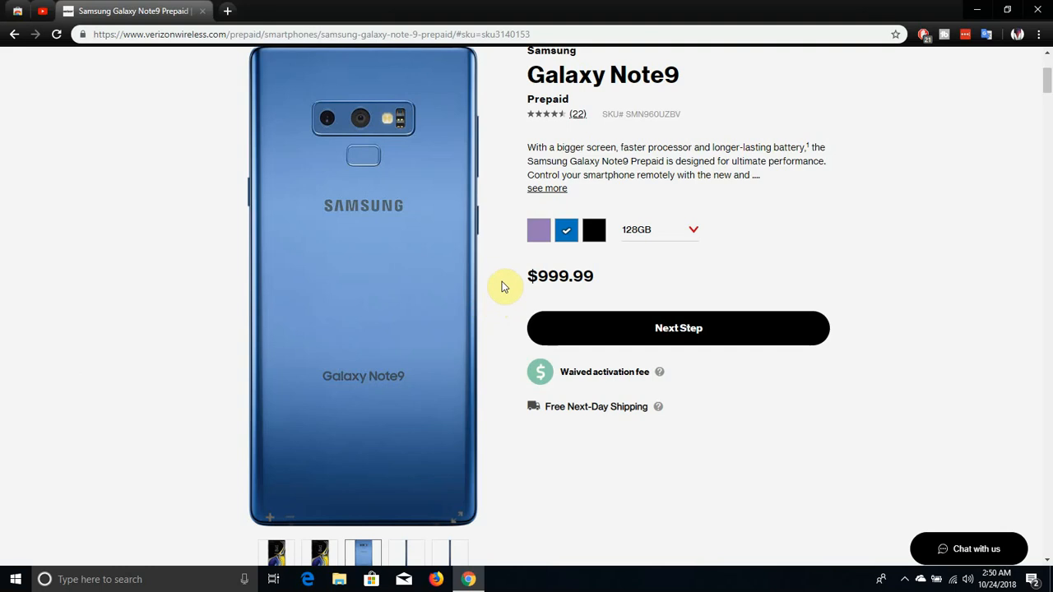
Step: Preview the Galaxy Note9 in purple and then black, viewing the black phone's back with S Pen
{"action": "left_click", "coordinate": [540, 231]}
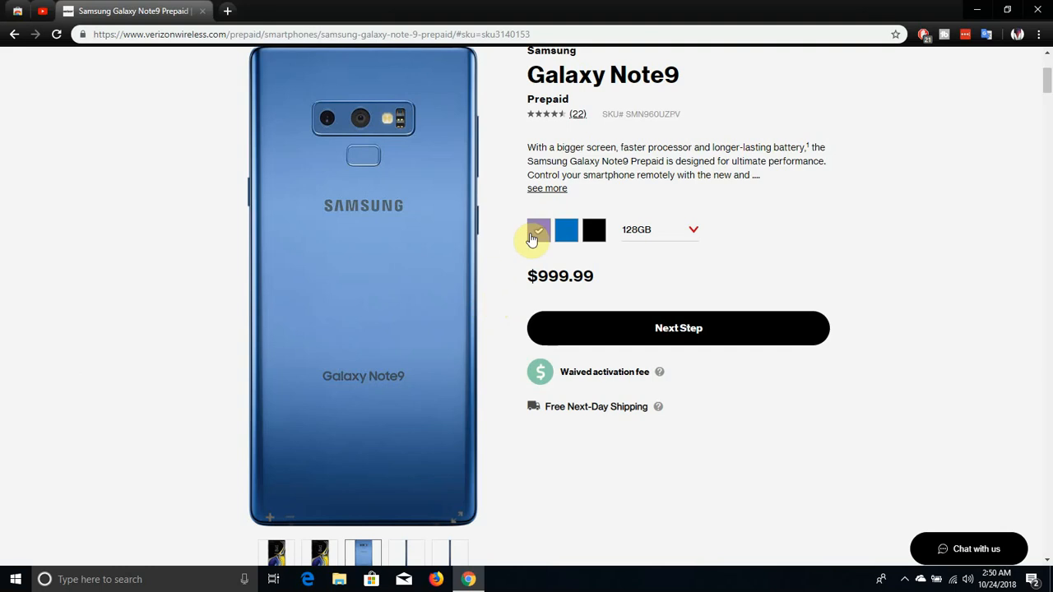
{"action": "left_click", "coordinate": [538, 230]}
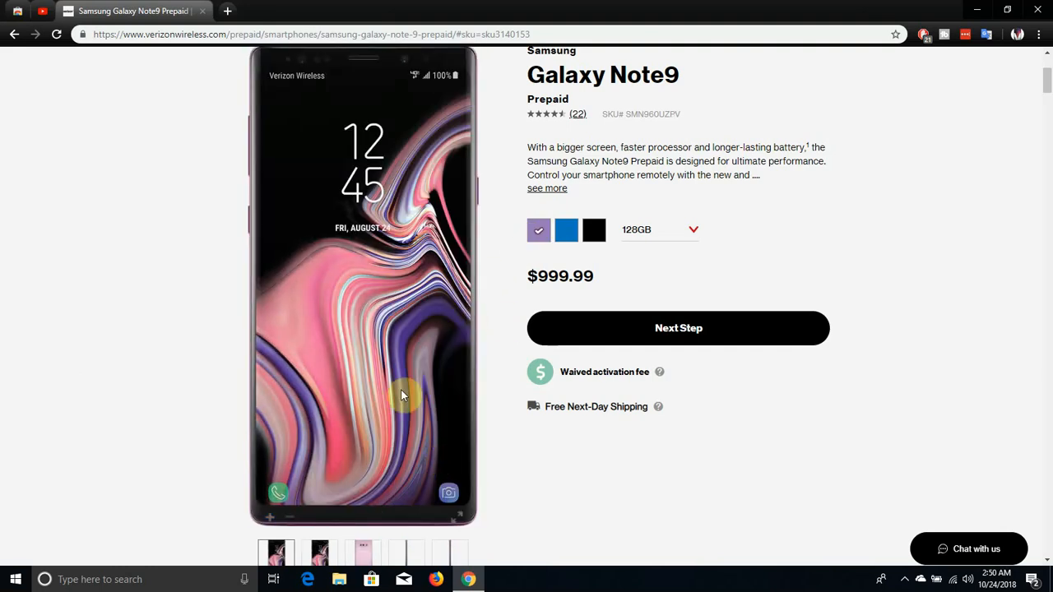
{"action": "mouse_move", "coordinate": [359, 572]}
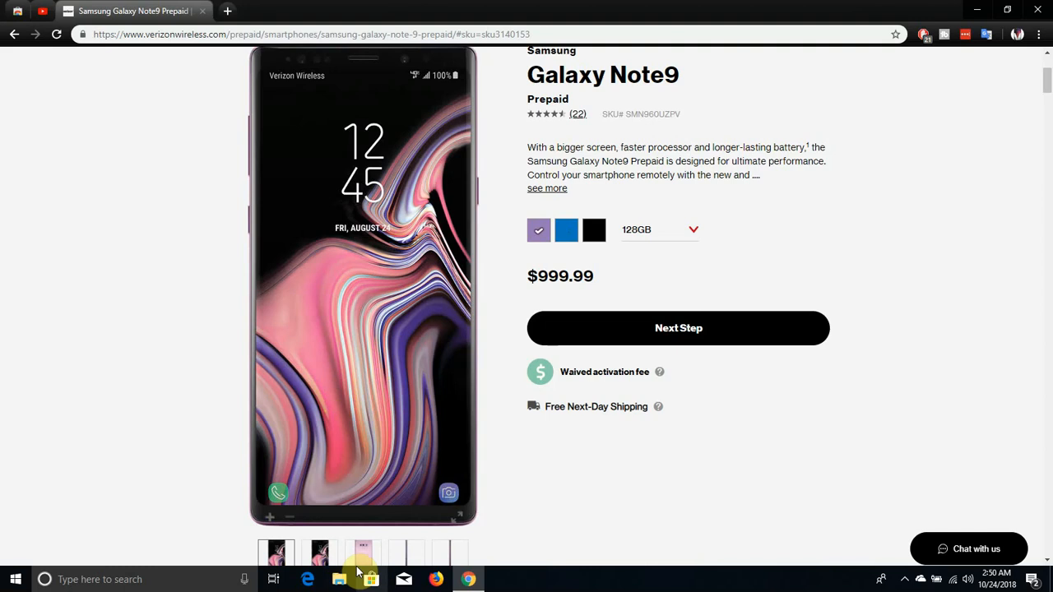
{"action": "left_click", "coordinate": [362, 553]}
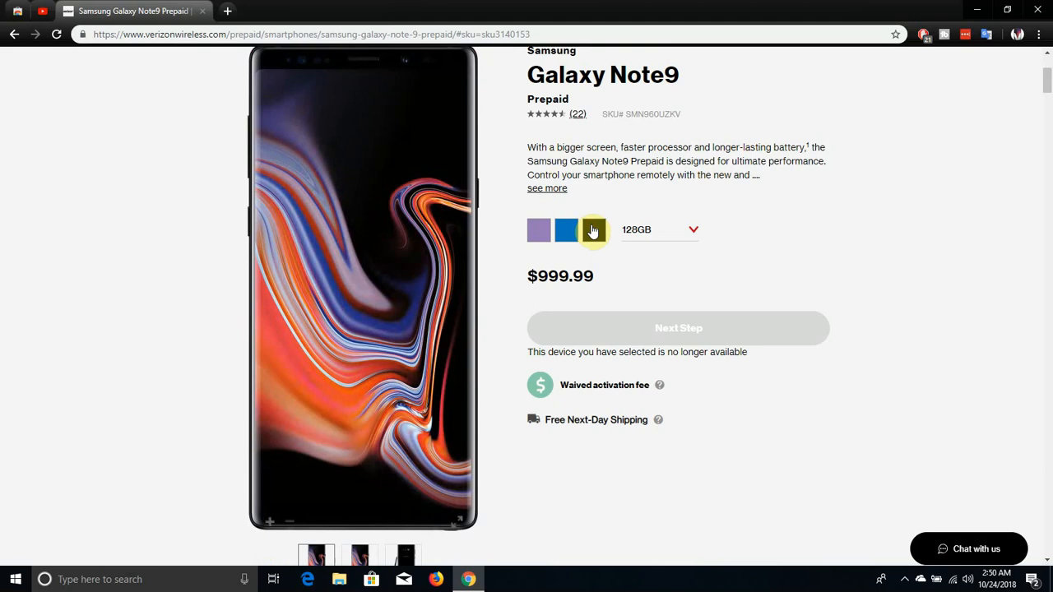
{"action": "left_click", "coordinate": [592, 231]}
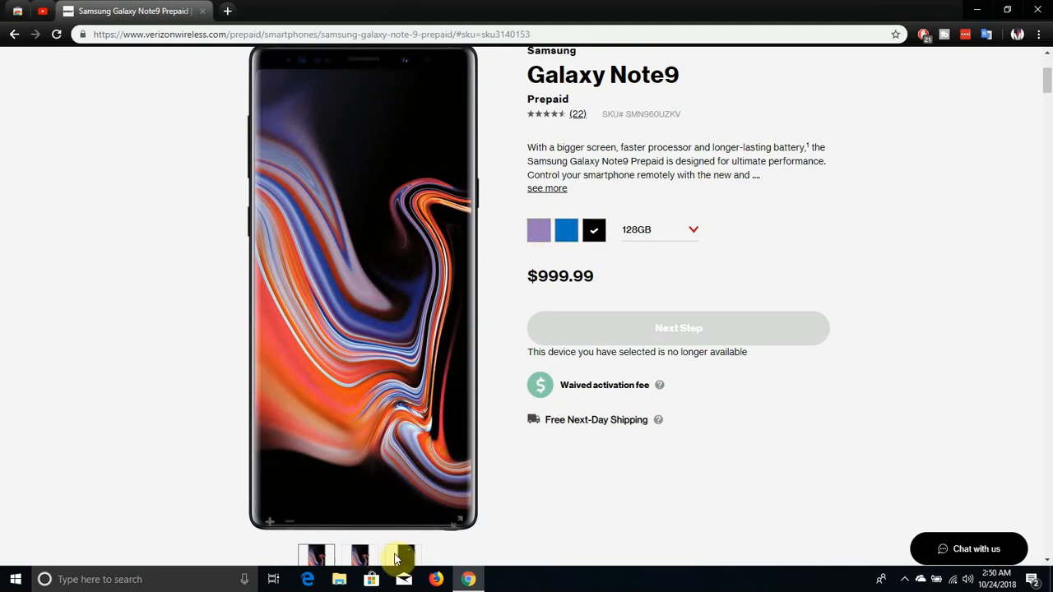
{"action": "left_click", "coordinate": [402, 556]}
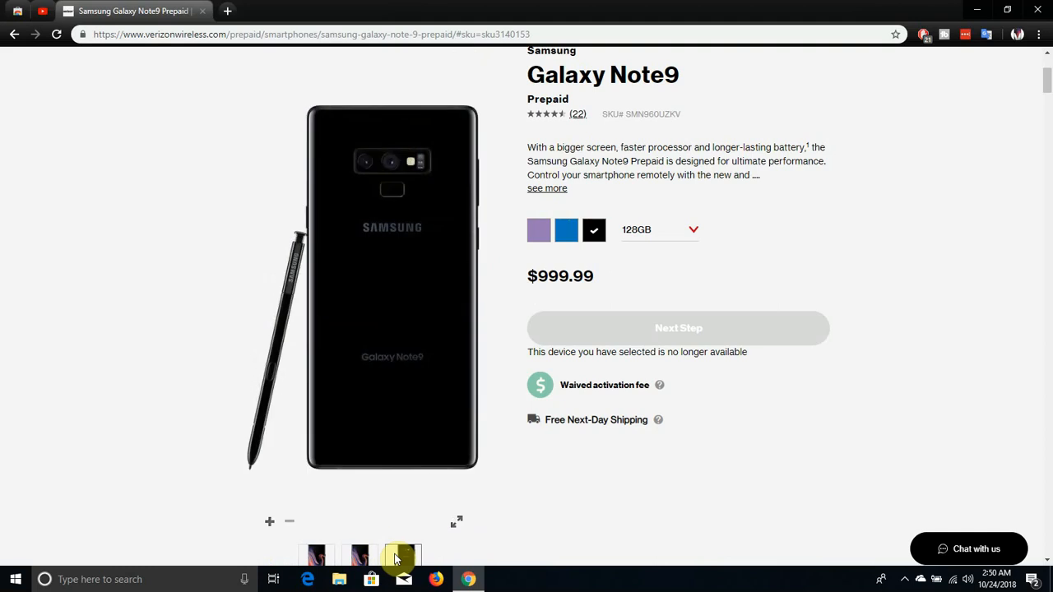
{"action": "mouse_move", "coordinate": [375, 541]}
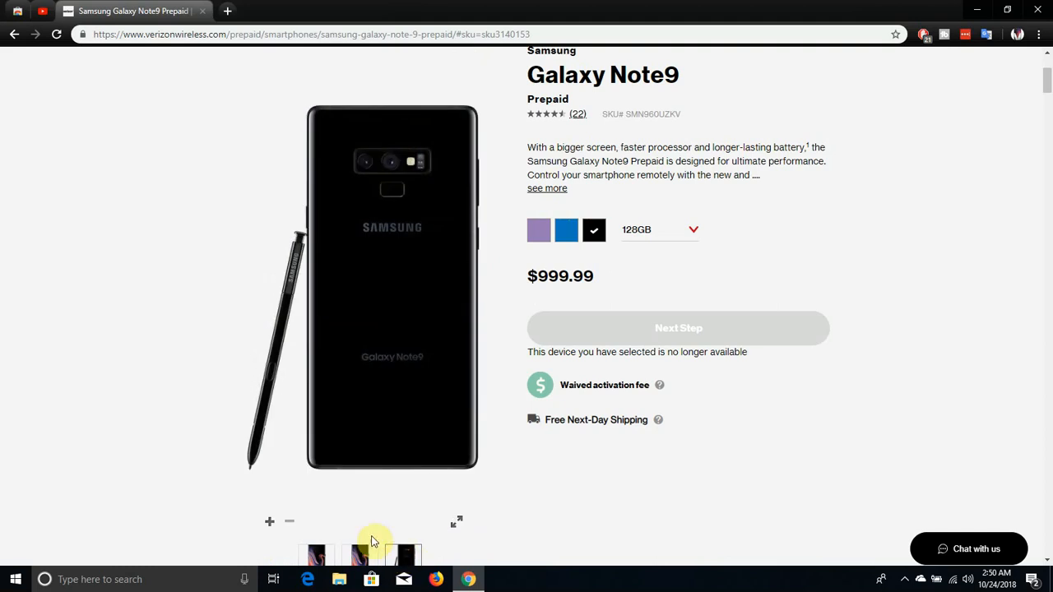
{"action": "mouse_move", "coordinate": [558, 247]}
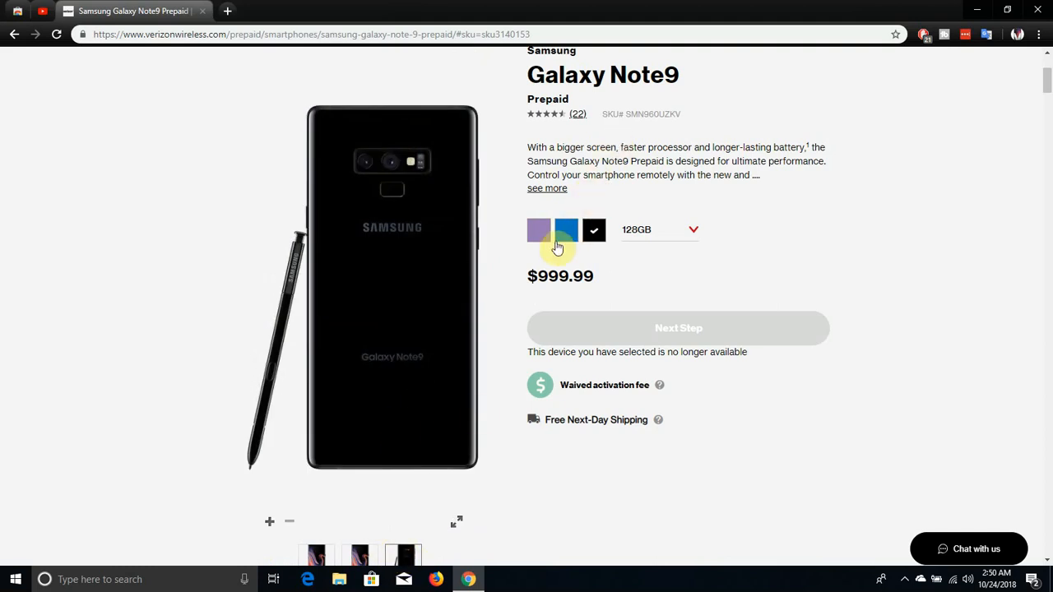
Step: Return to the blue colour and show its side-profile gallery photo
{"action": "left_click", "coordinate": [566, 230]}
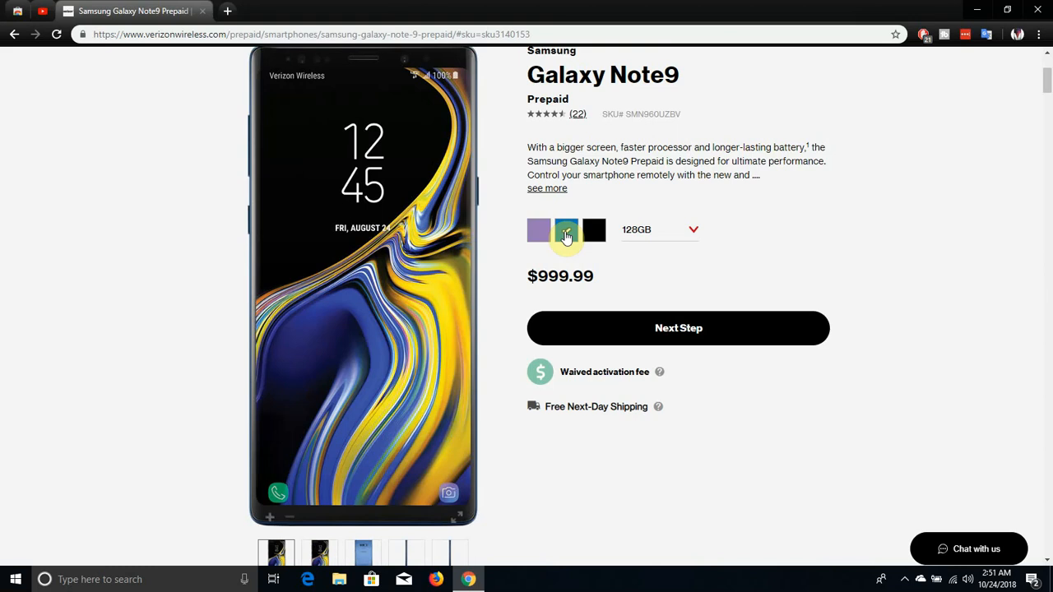
{"action": "left_click", "coordinate": [566, 230]}
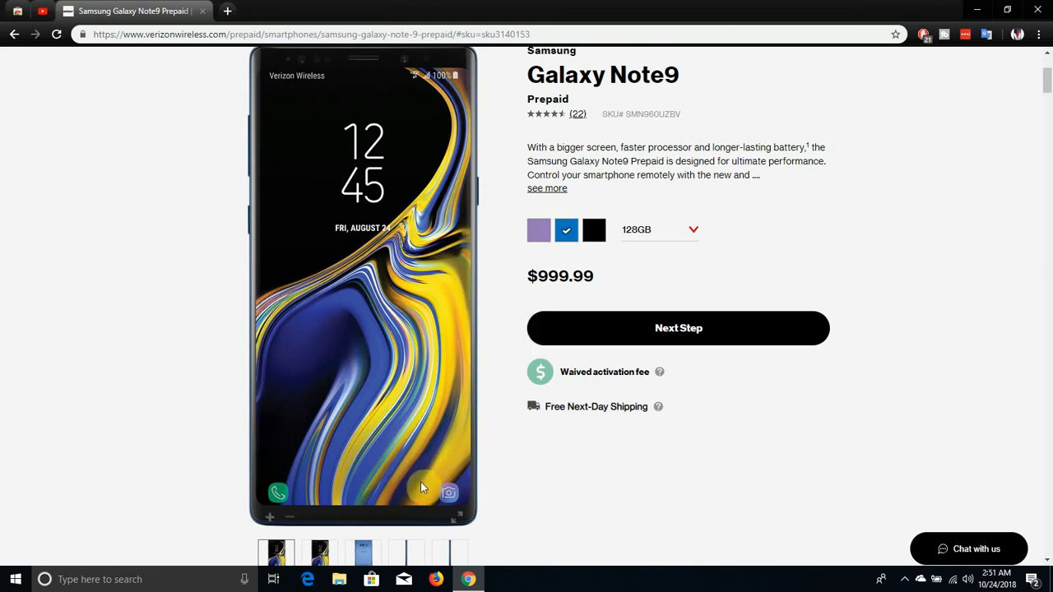
{"action": "mouse_move", "coordinate": [370, 552]}
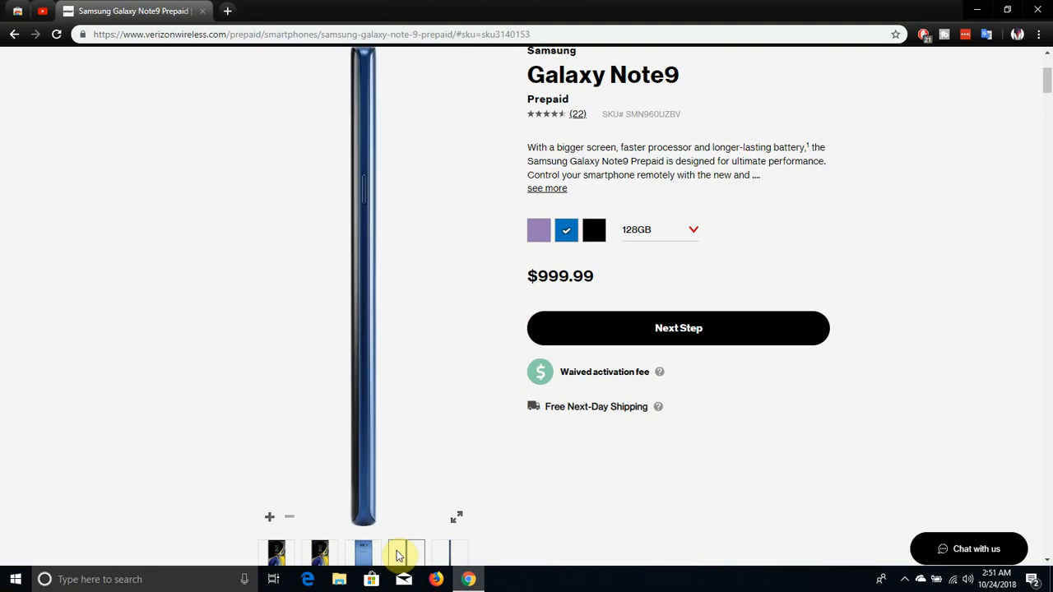
{"action": "left_click", "coordinate": [449, 551]}
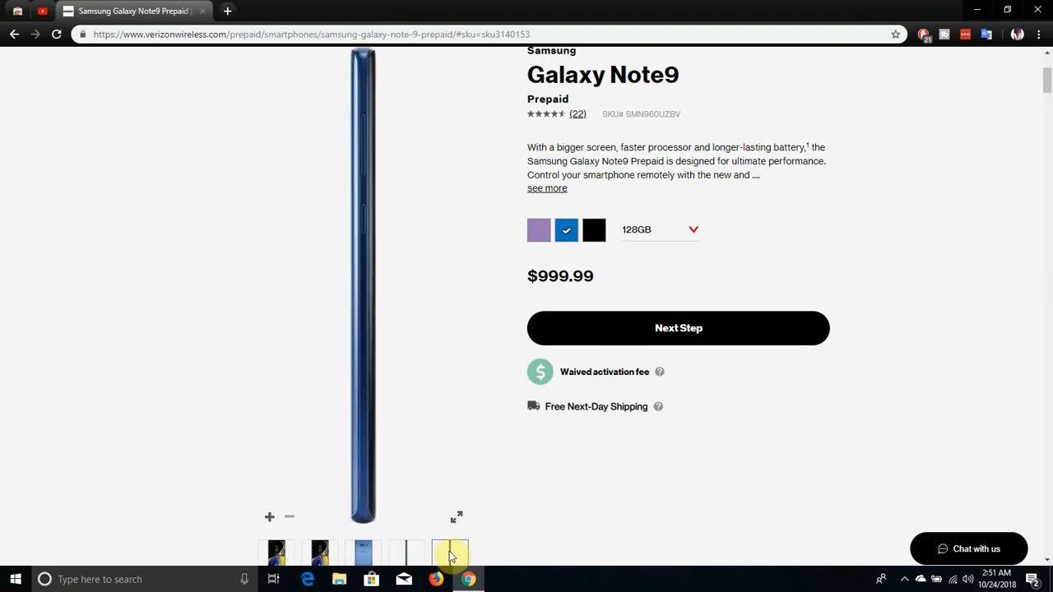
{"action": "mouse_move", "coordinate": [727, 389]}
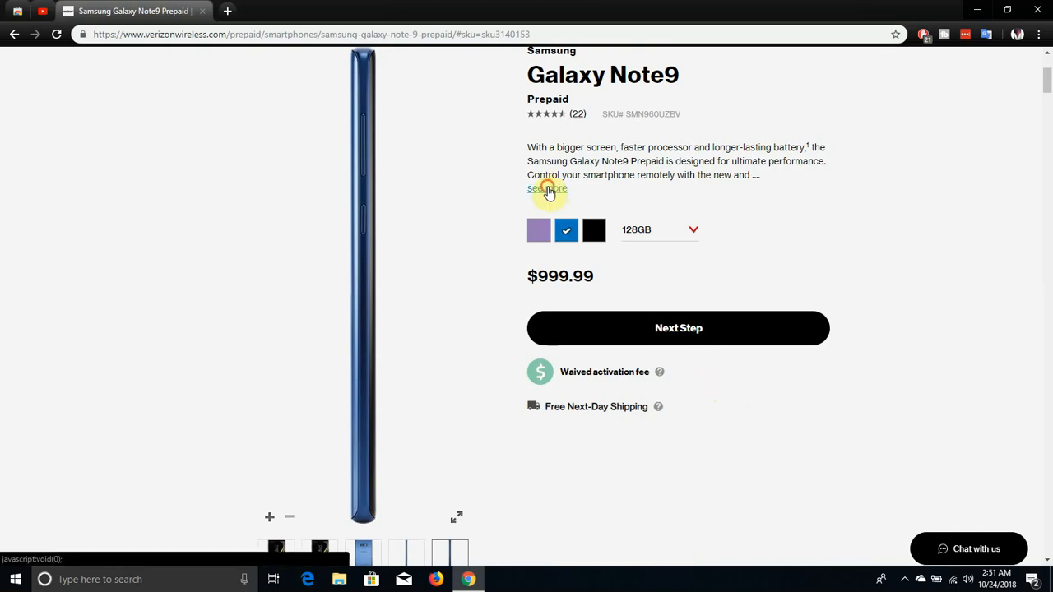
Step: Expand the Galaxy Note9 product description with 'see more' to show its full text
{"action": "left_click", "coordinate": [546, 187]}
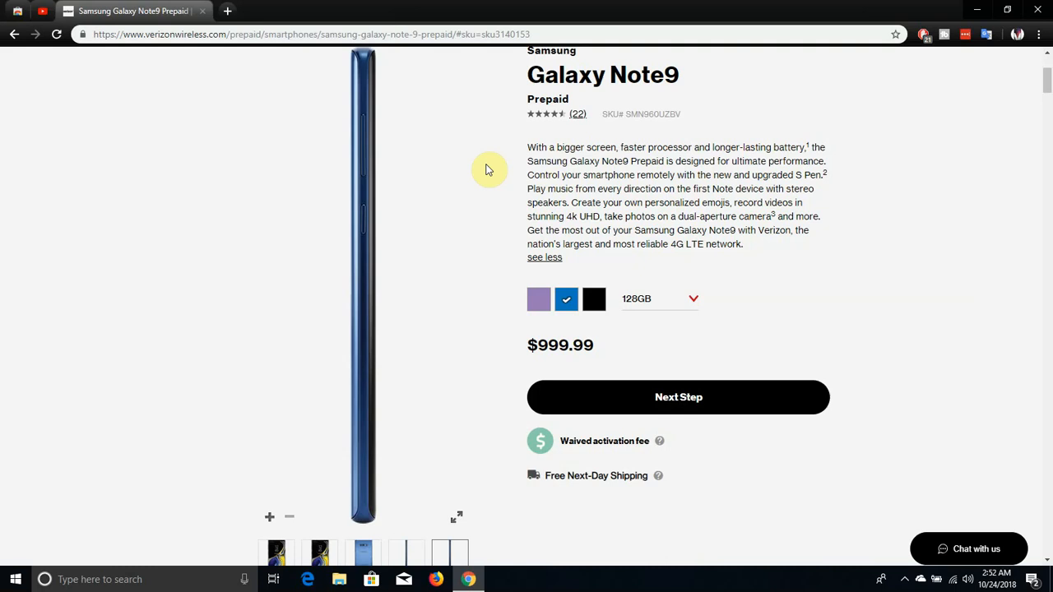
{"action": "mouse_move", "coordinate": [263, 427]}
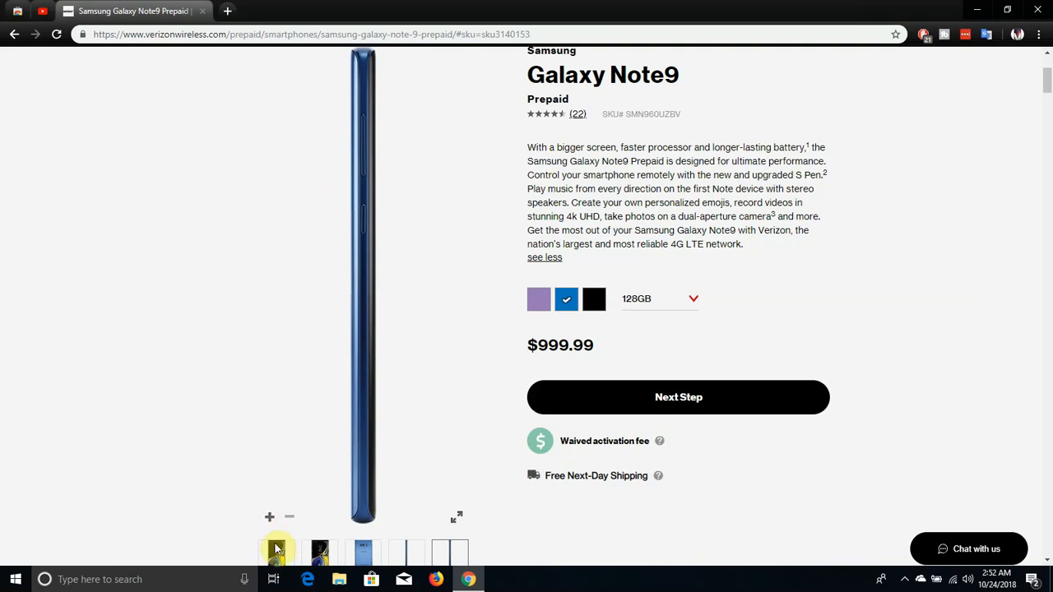
Step: Show the blue phone's front image, then move down to the stats bar and S Pen feature section
{"action": "left_click", "coordinate": [276, 551]}
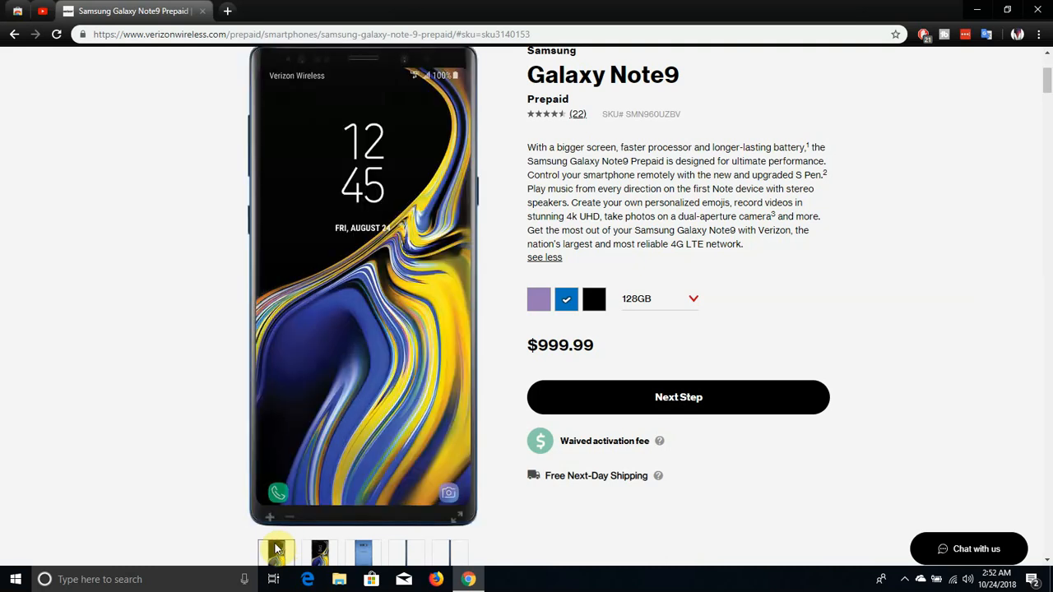
{"action": "scroll", "scroll_direction": "down", "scroll_amount": 3}
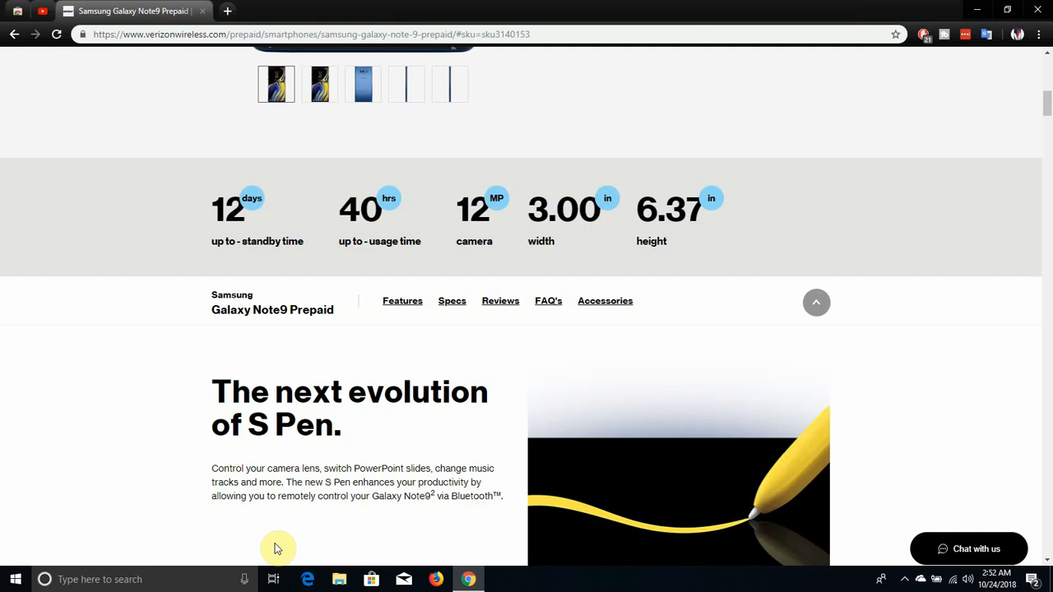
Step: Scroll past the S Pen and 'Bigger and better.' display sections to 'Shoot for perfection.' camera section
{"action": "scroll", "scroll_direction": "down", "scroll_amount": 3}
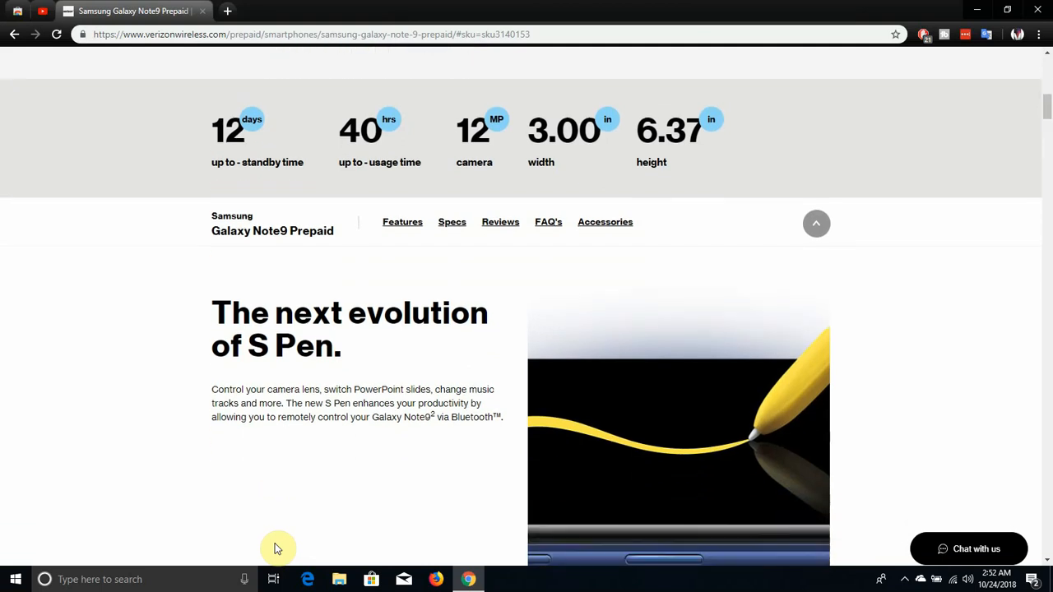
{"action": "scroll", "scroll_direction": "down", "scroll_amount": 3}
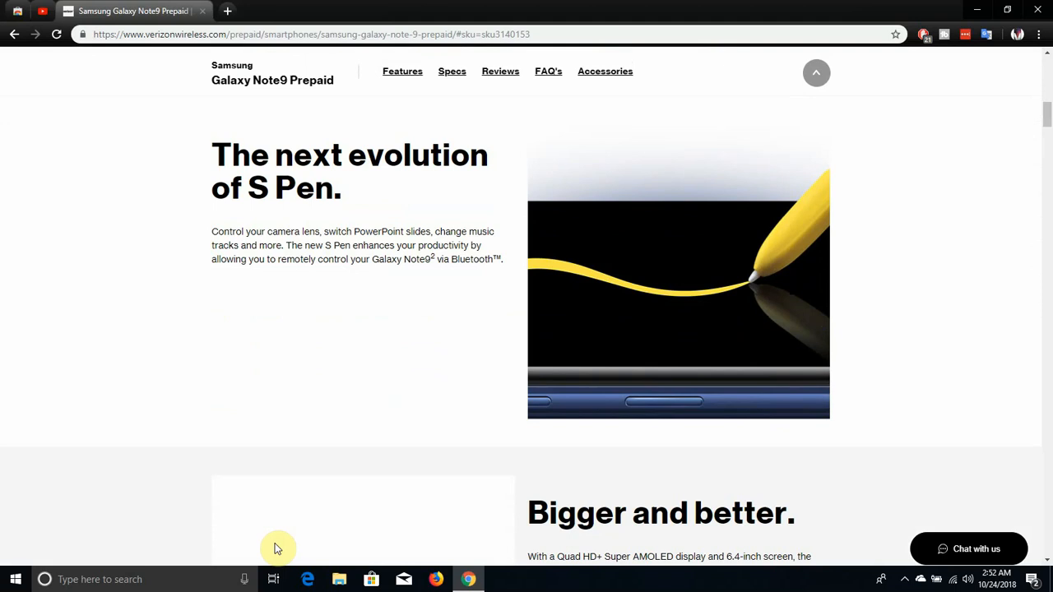
{"action": "scroll", "scroll_direction": "down", "scroll_amount": 3}
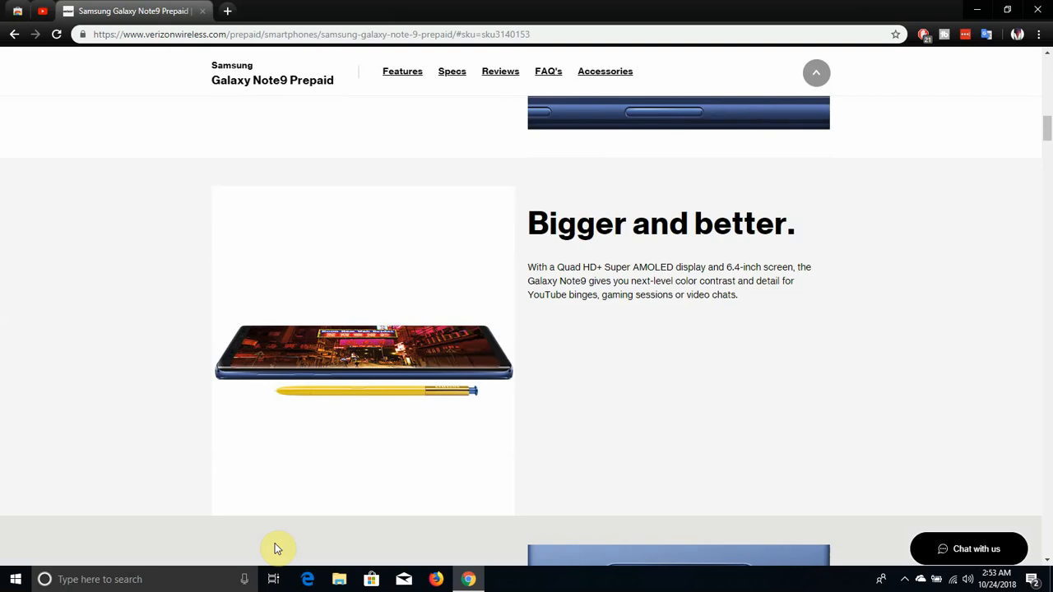
{"action": "scroll", "scroll_direction": "down", "scroll_amount": 3}
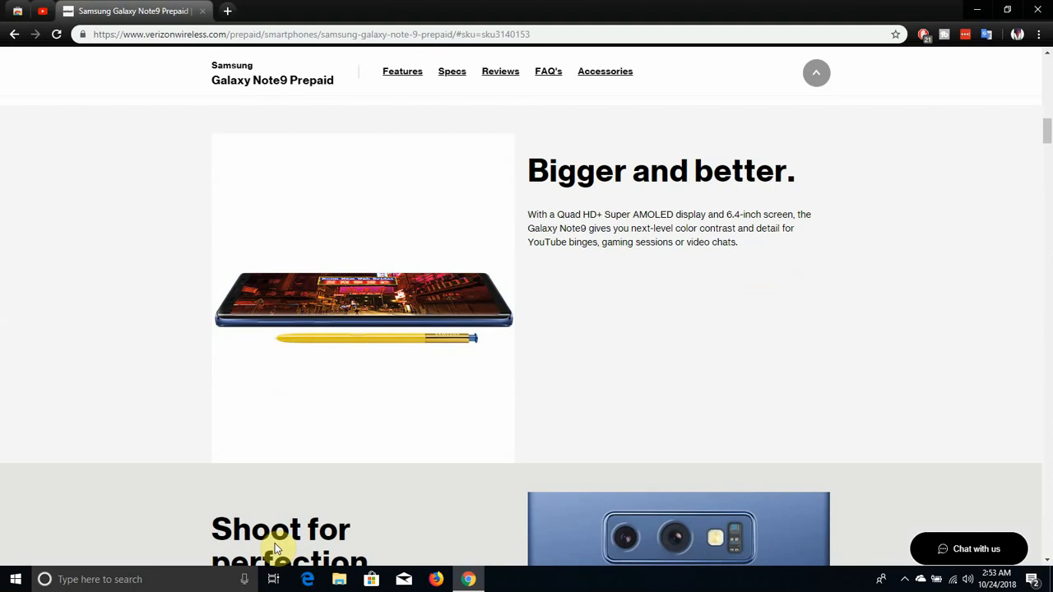
{"action": "scroll", "scroll_direction": "down", "scroll_amount": 3}
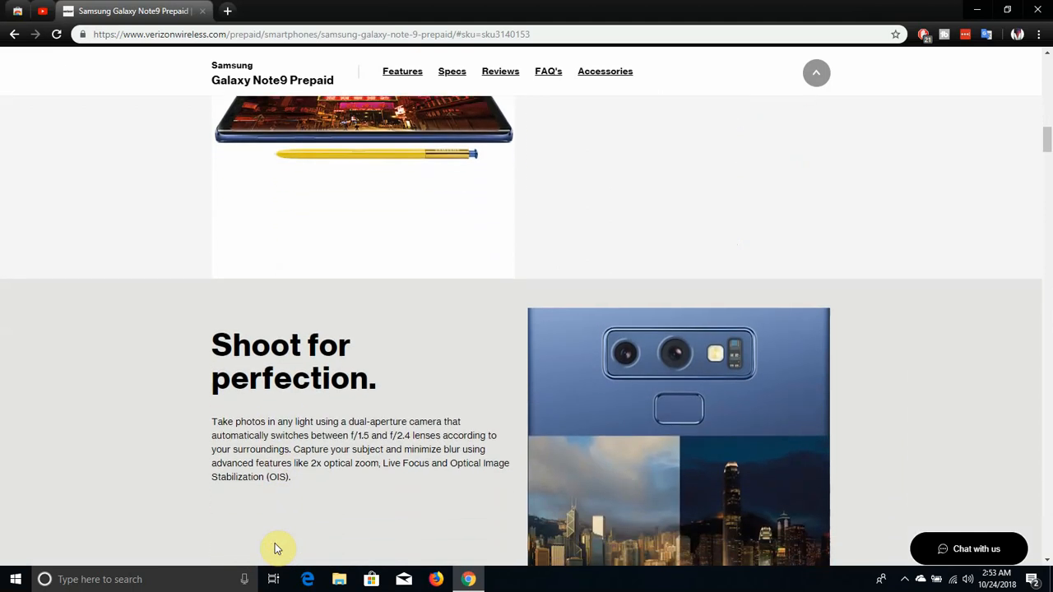
Step: Scroll past the intelligent detection section down to the 'Stunning stereo.' speaker section
{"action": "scroll", "scroll_direction": "down", "scroll_amount": 3}
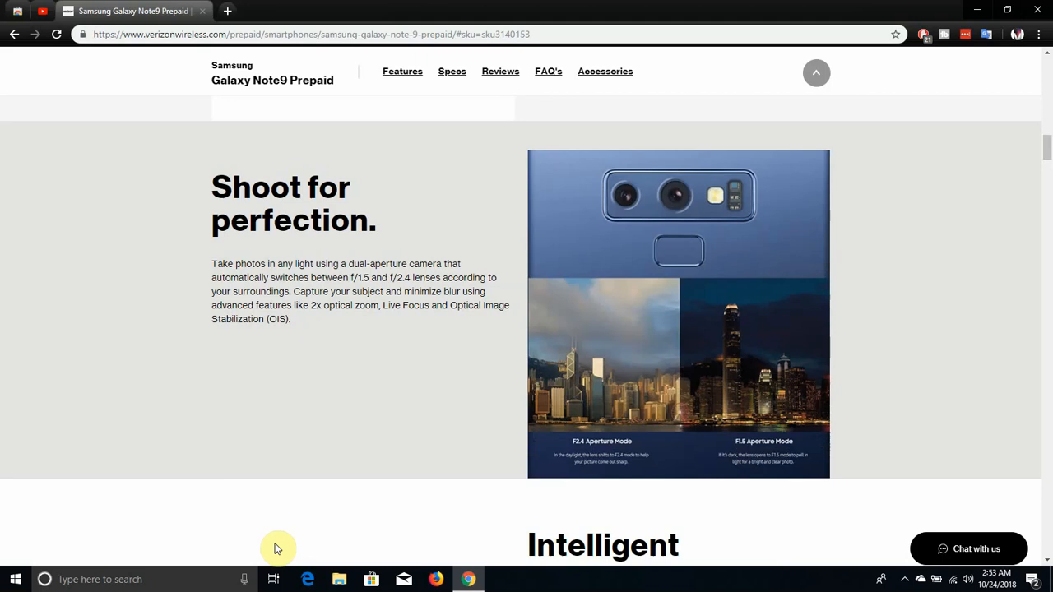
{"action": "scroll", "scroll_direction": "down", "scroll_amount": 3}
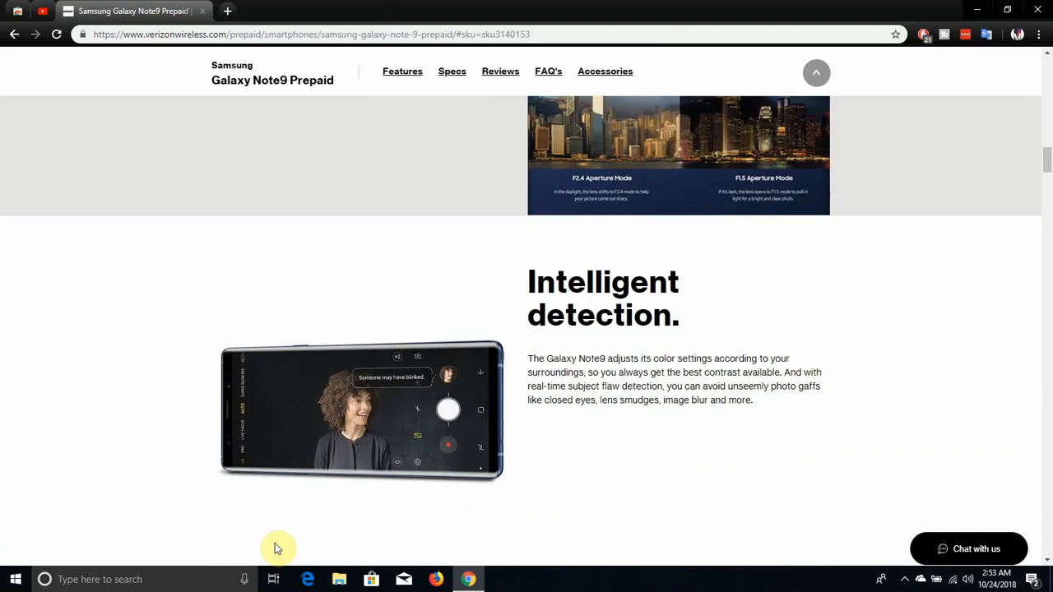
{"action": "scroll", "scroll_direction": "down", "scroll_amount": 3}
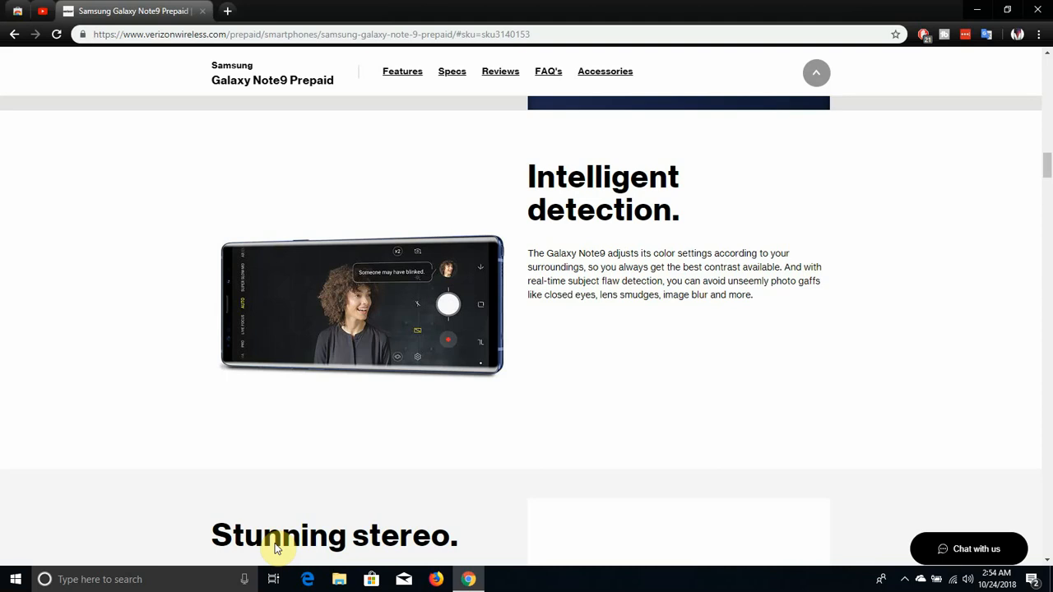
{"action": "scroll", "scroll_direction": "down", "scroll_amount": 3}
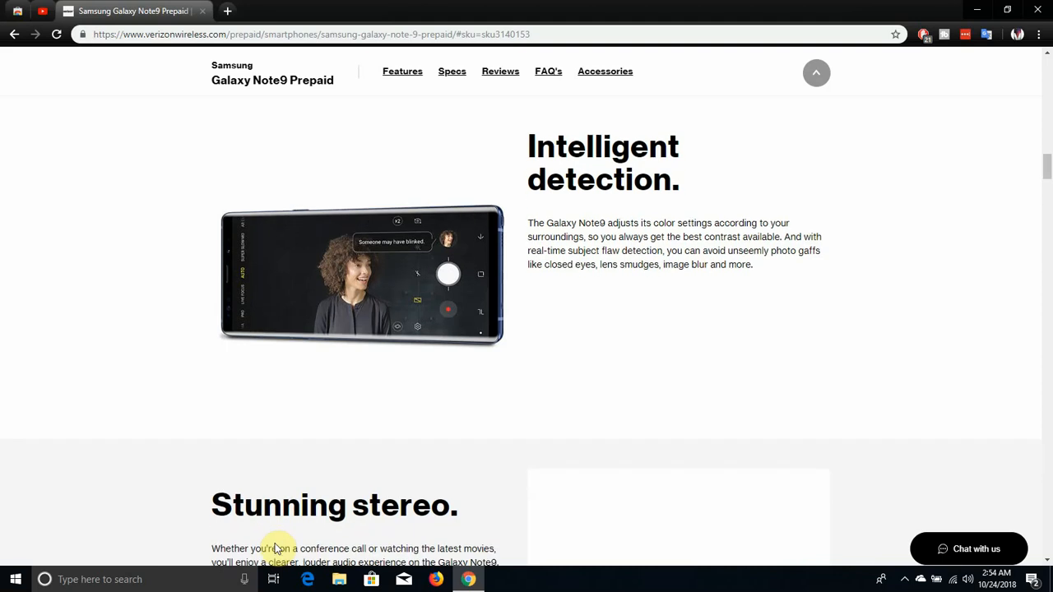
{"action": "scroll", "scroll_direction": "down", "scroll_amount": 3}
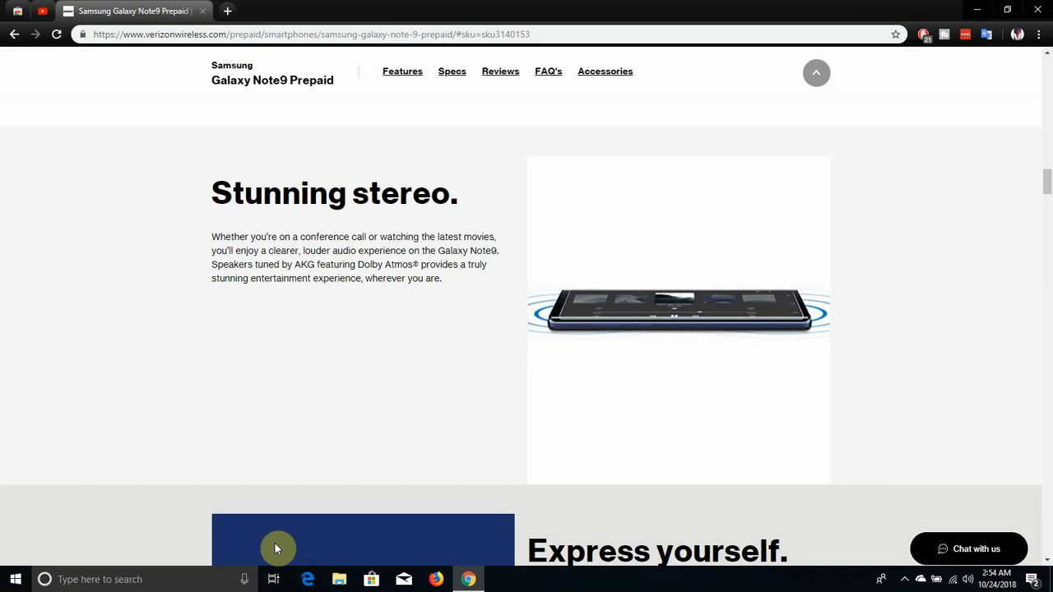
Step: Scroll past 'Express yourself.' to the 'Get more done with Bixby 2.0.' section
{"action": "scroll", "scroll_direction": "down", "scroll_amount": 3}
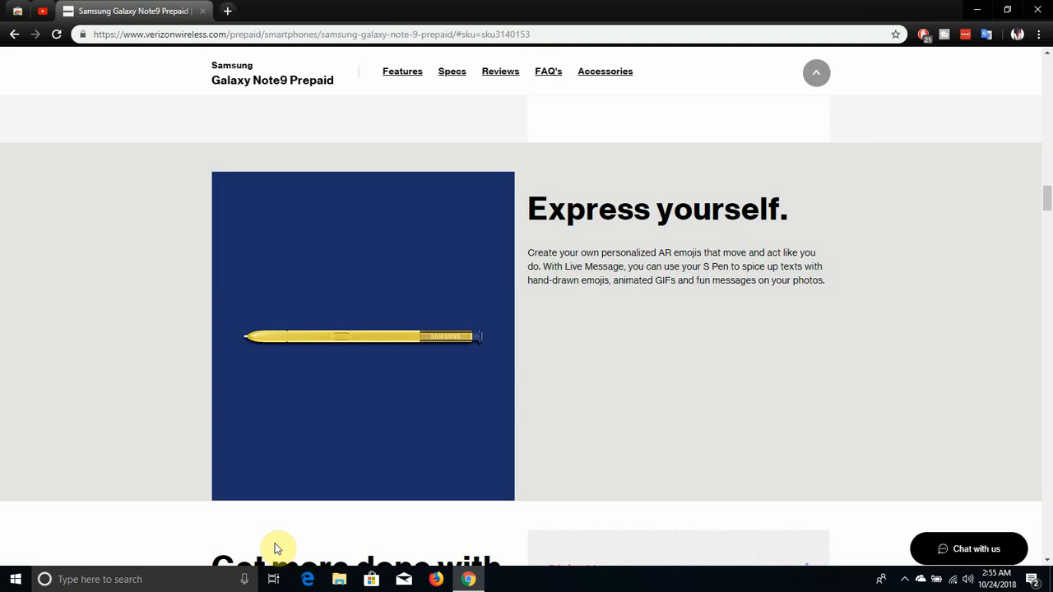
{"action": "scroll", "scroll_direction": "down", "scroll_amount": 3}
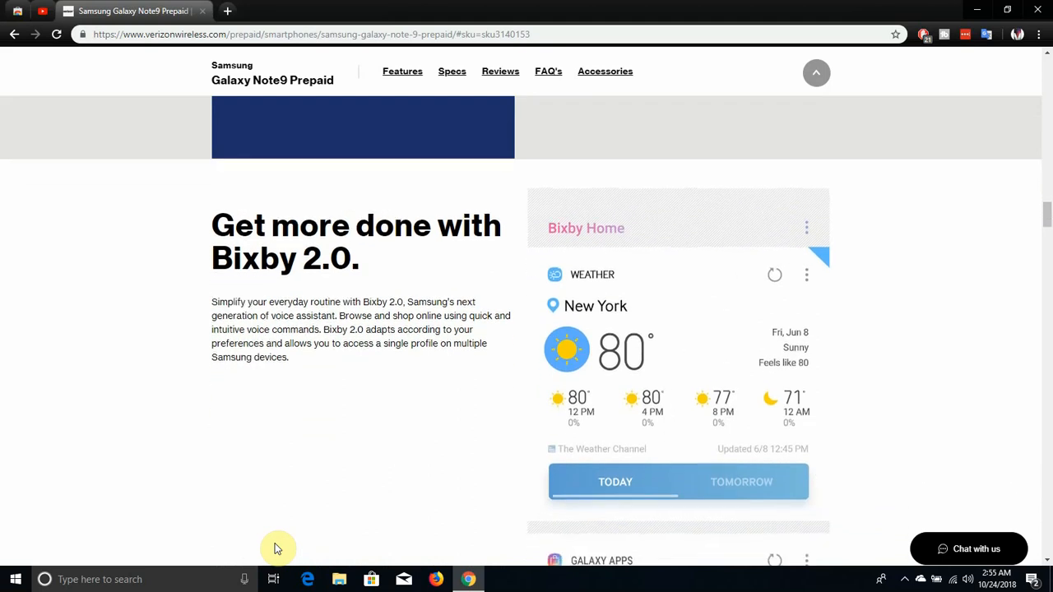
Step: Scroll through the Bixby 2.0 section down to 'A full desktop experience.' DeX section
{"action": "scroll", "scroll_direction": "down", "scroll_amount": 3}
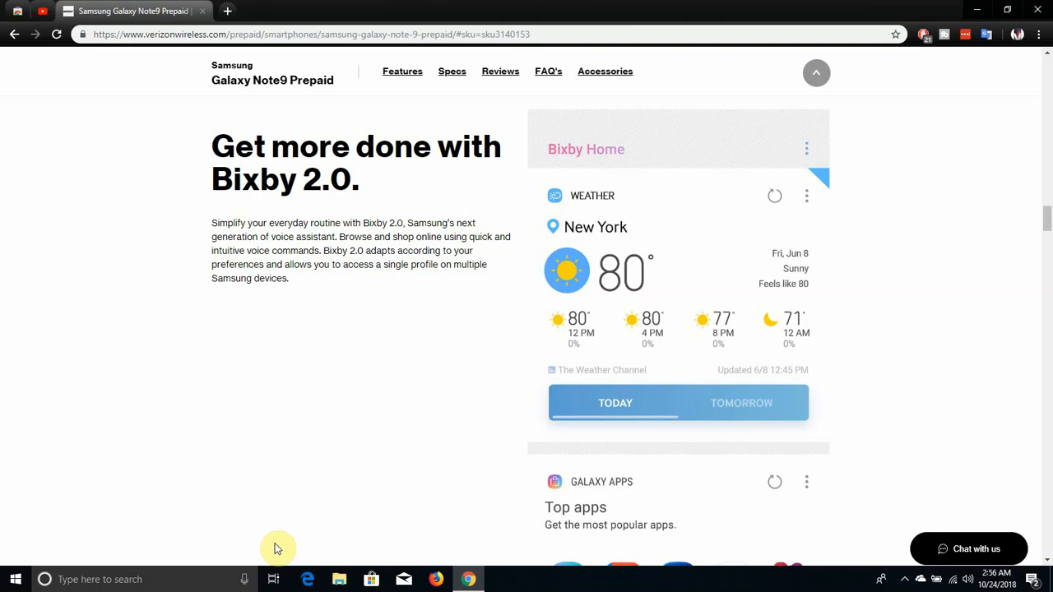
{"action": "scroll", "scroll_direction": "down", "scroll_amount": 3}
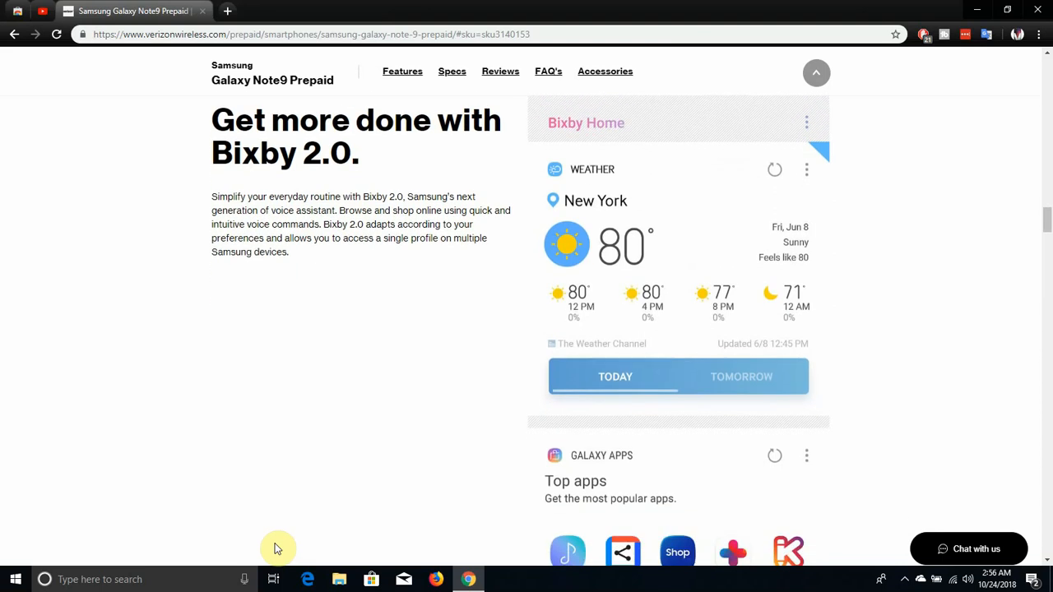
{"action": "scroll", "scroll_direction": "down", "scroll_amount": 3}
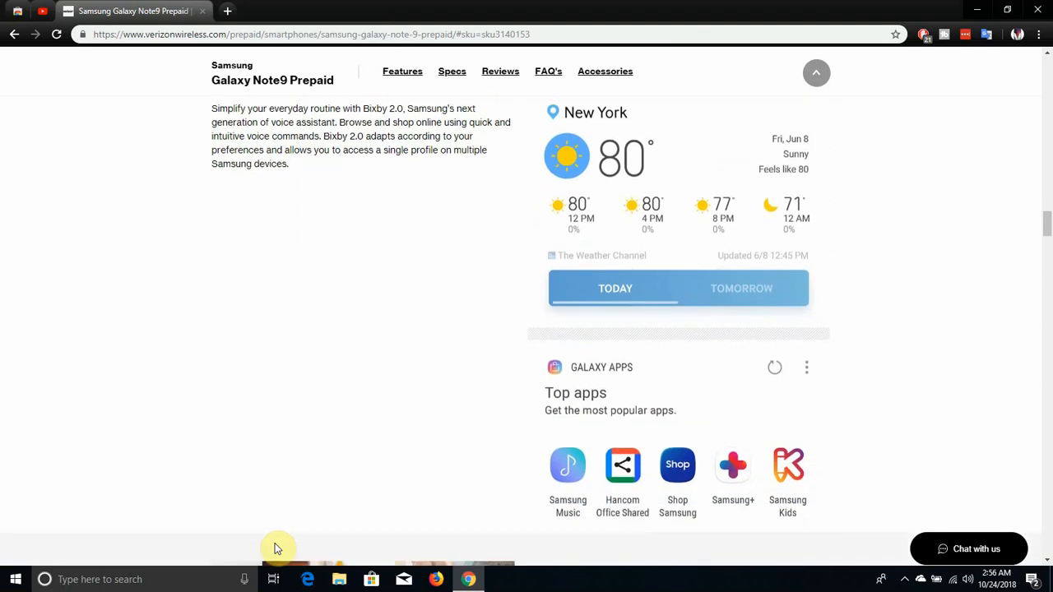
{"action": "scroll", "scroll_direction": "down", "scroll_amount": 3}
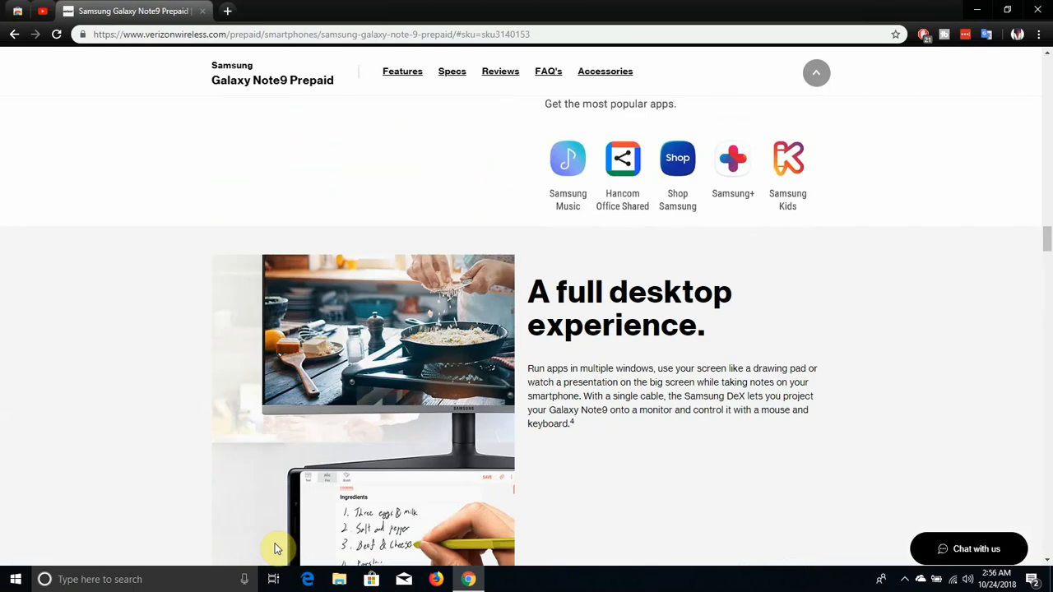
Step: Scroll until 'Keep more at hand.' appears beneath the full desktop experience section
{"action": "scroll", "scroll_direction": "down", "scroll_amount": 3}
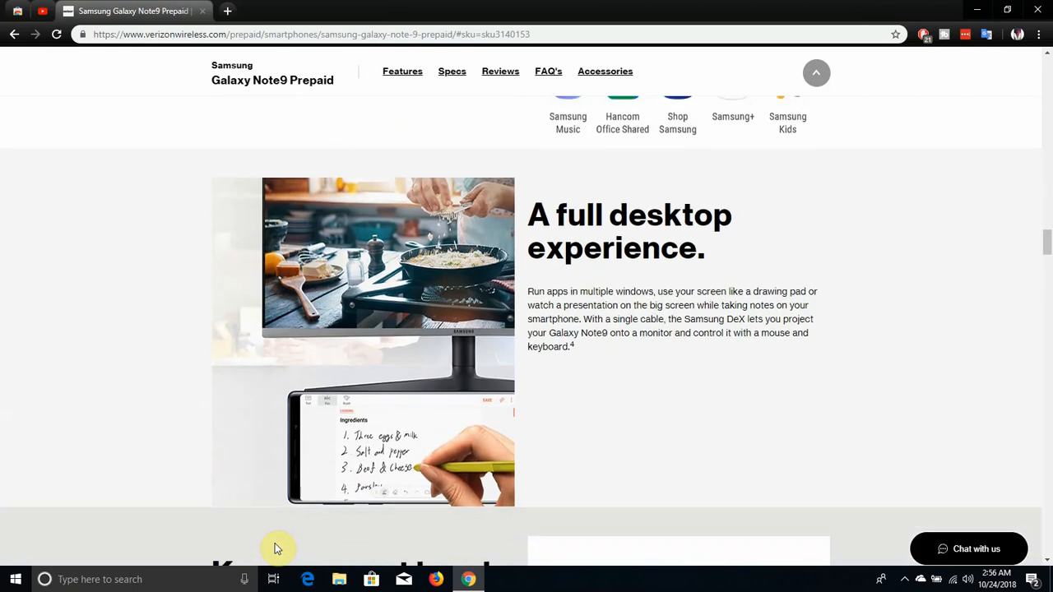
{"action": "scroll", "scroll_direction": "down", "scroll_amount": 3}
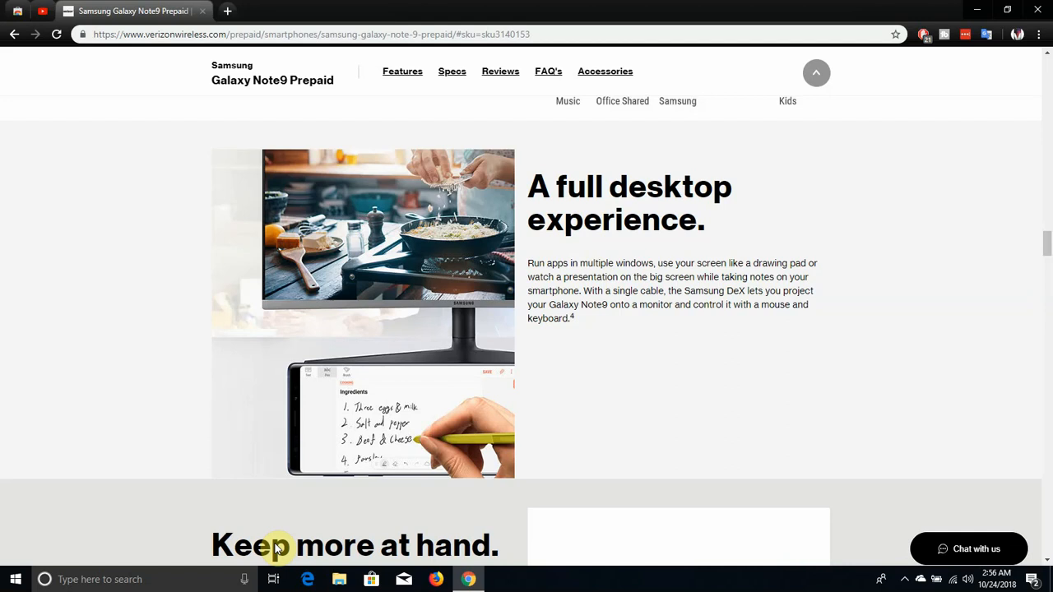
{"action": "scroll", "scroll_direction": "down", "scroll_amount": 3}
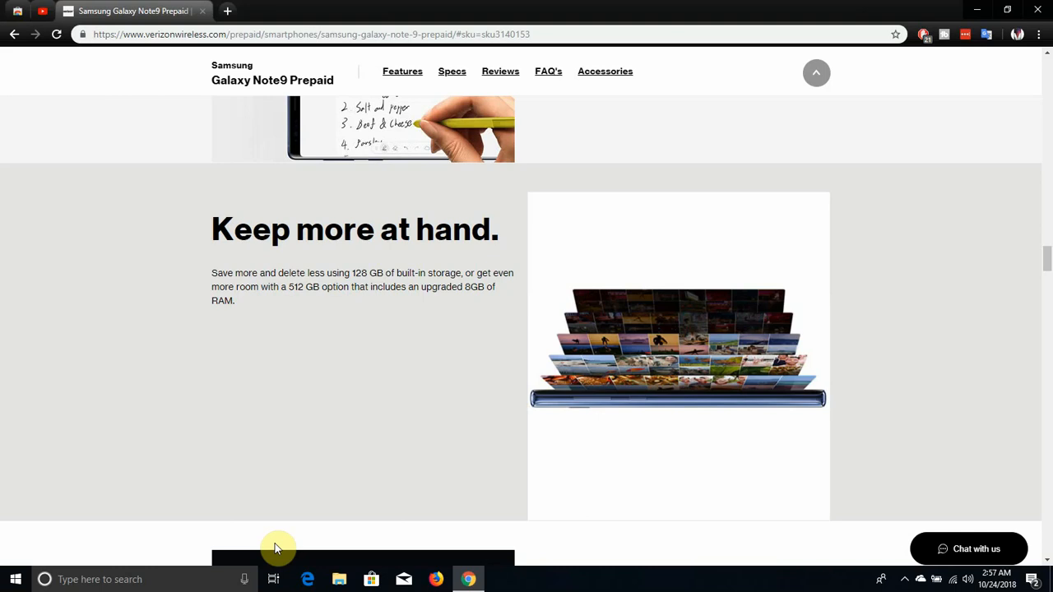
Step: Scroll past the storage section to the 'Day-to-night entertainment.' battery section
{"action": "scroll", "scroll_direction": "down", "scroll_amount": 3}
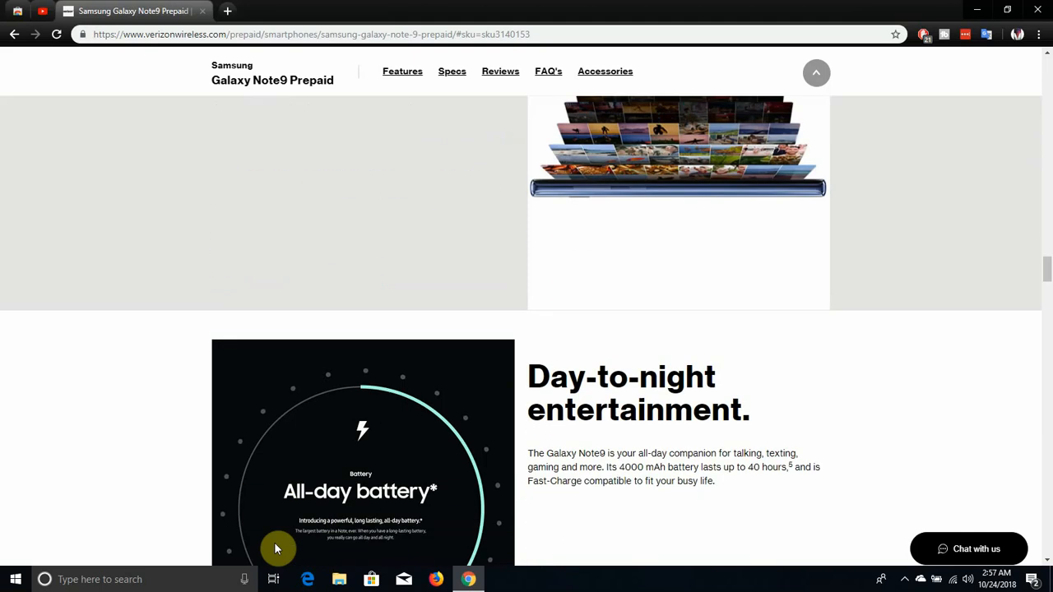
{"action": "scroll", "scroll_direction": "down", "scroll_amount": 3}
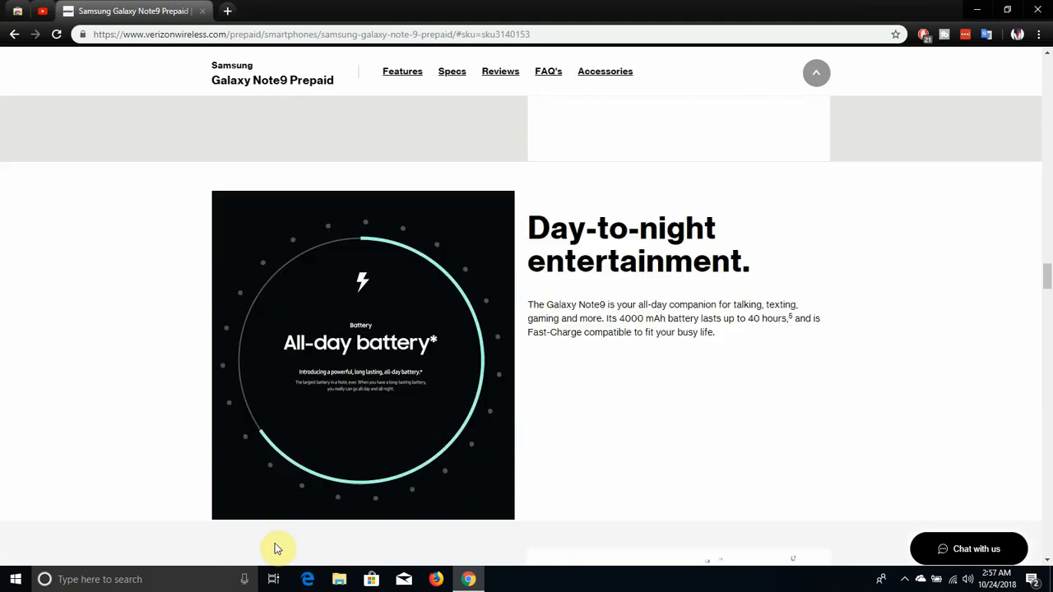
Step: Scroll down until the 'Naturally resilient' water-resistance section is in view
{"action": "scroll", "scroll_direction": "down", "scroll_amount": 3}
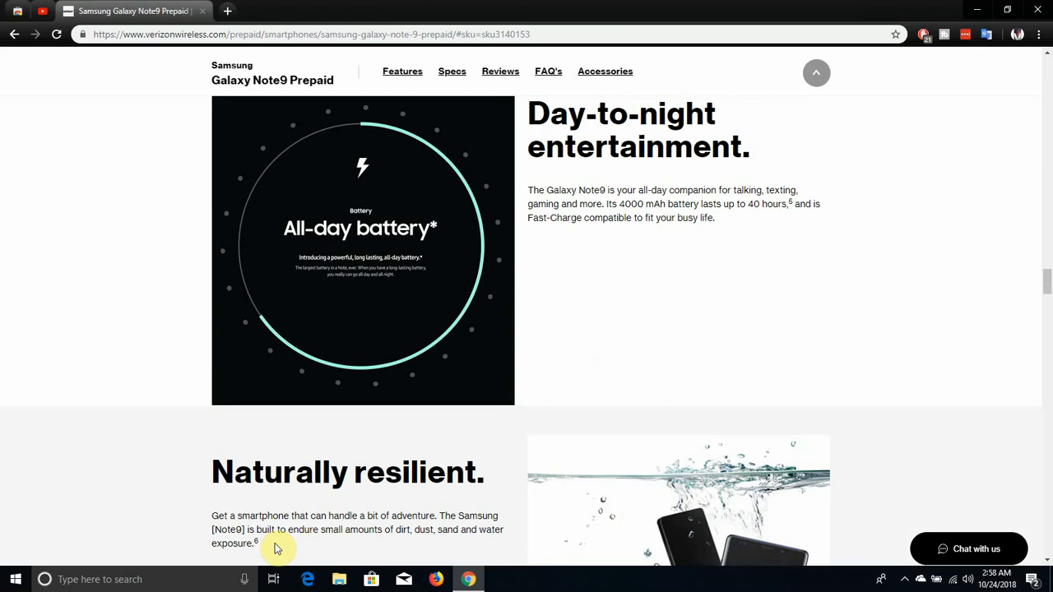
{"action": "scroll", "scroll_direction": "down", "scroll_amount": 3}
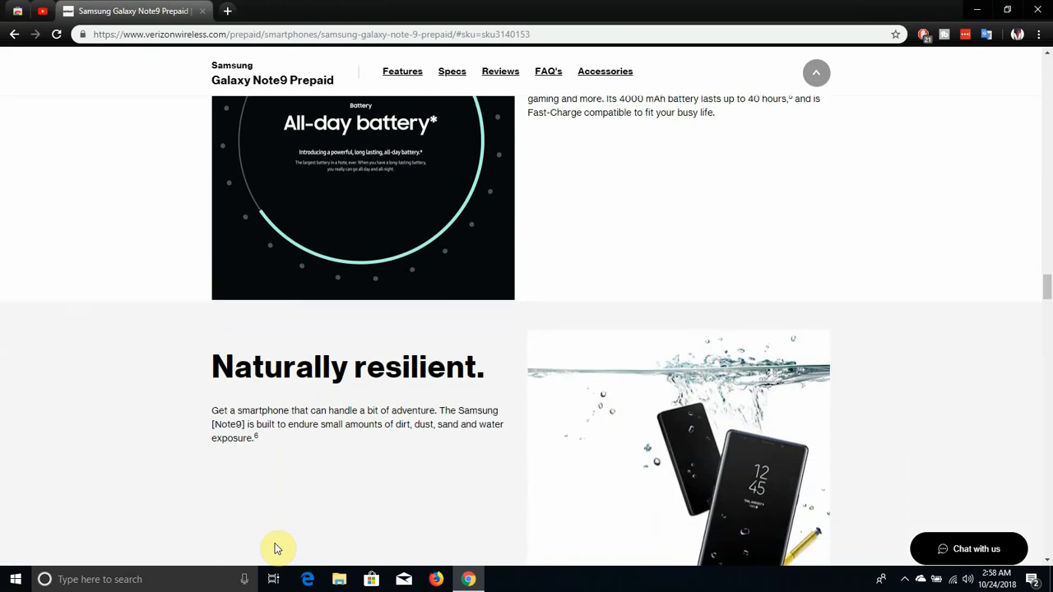
{"action": "scroll", "scroll_direction": "down", "scroll_amount": 3}
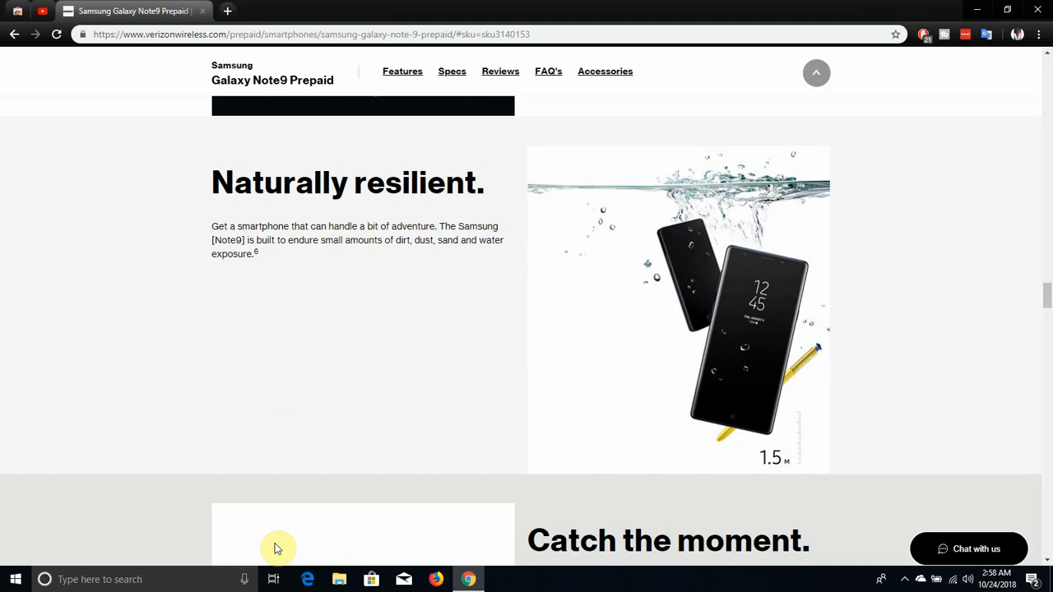
Step: Scroll past the 'Catch the moment' slow-mo section to 'Premium video capture' 4K
{"action": "scroll", "scroll_direction": "down", "scroll_amount": 3}
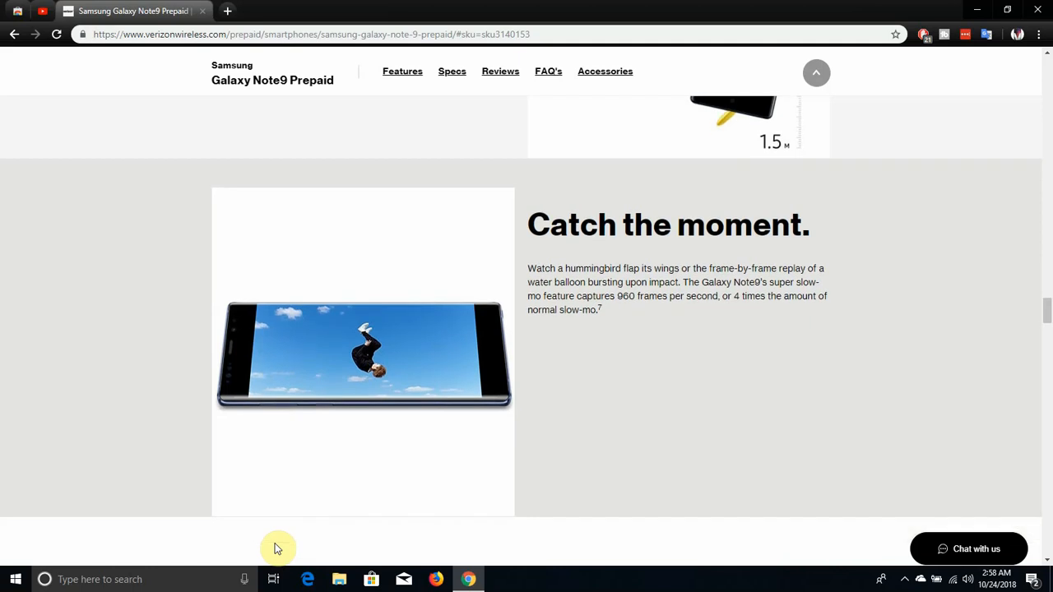
{"action": "scroll", "scroll_direction": "down", "scroll_amount": 3}
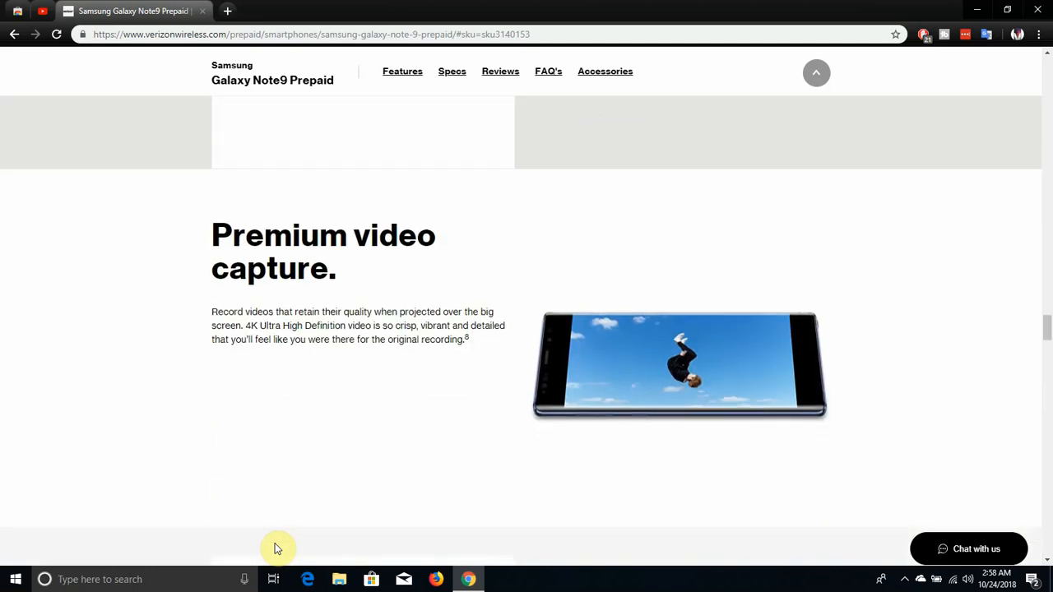
Step: Scroll past Samsung Pay, Galaxy favorites and the footnotes to the Specs heading
{"action": "scroll", "scroll_direction": "down", "scroll_amount": 3}
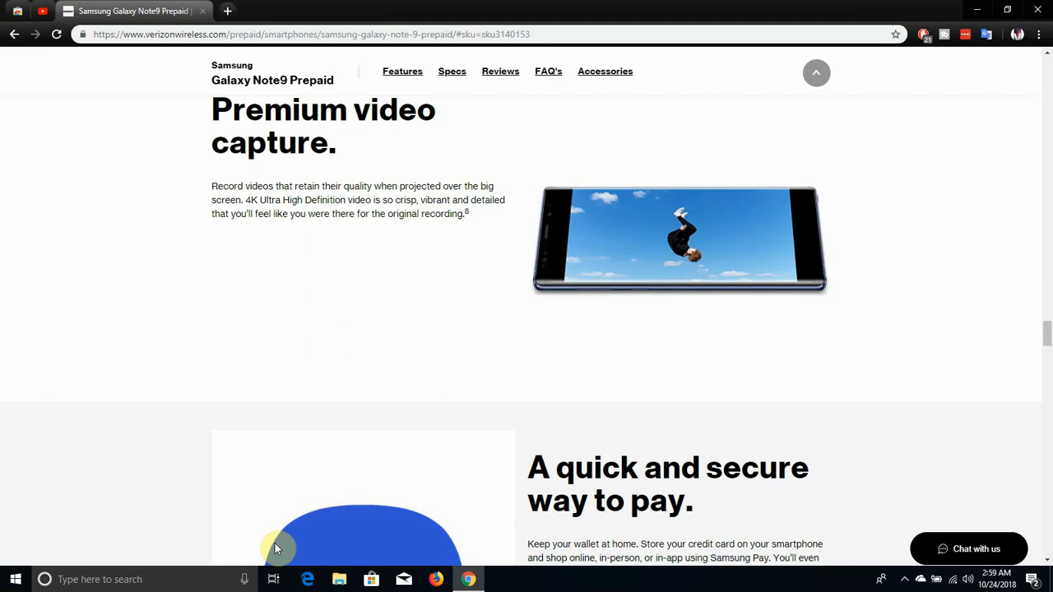
{"action": "scroll", "scroll_direction": "down", "scroll_amount": 3}
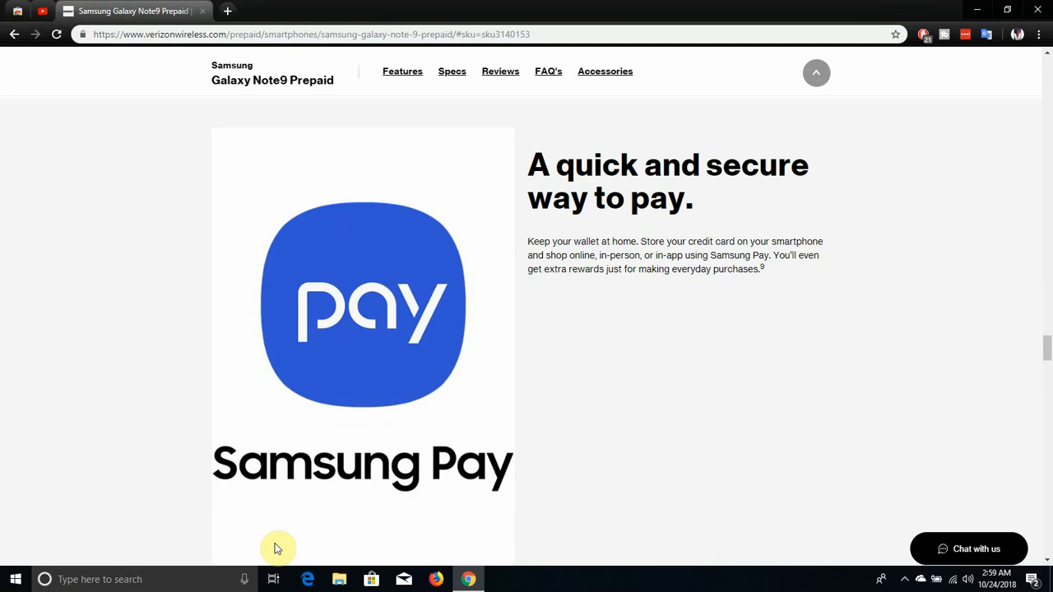
{"action": "scroll", "scroll_direction": "down", "scroll_amount": 3}
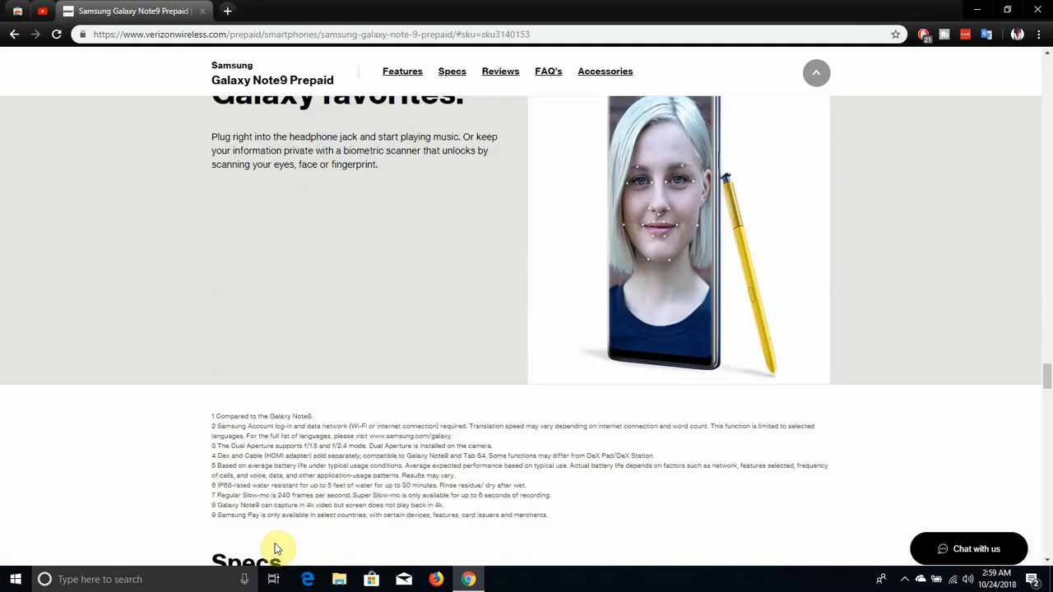
{"action": "scroll", "scroll_direction": "up", "scroll_amount": 3}
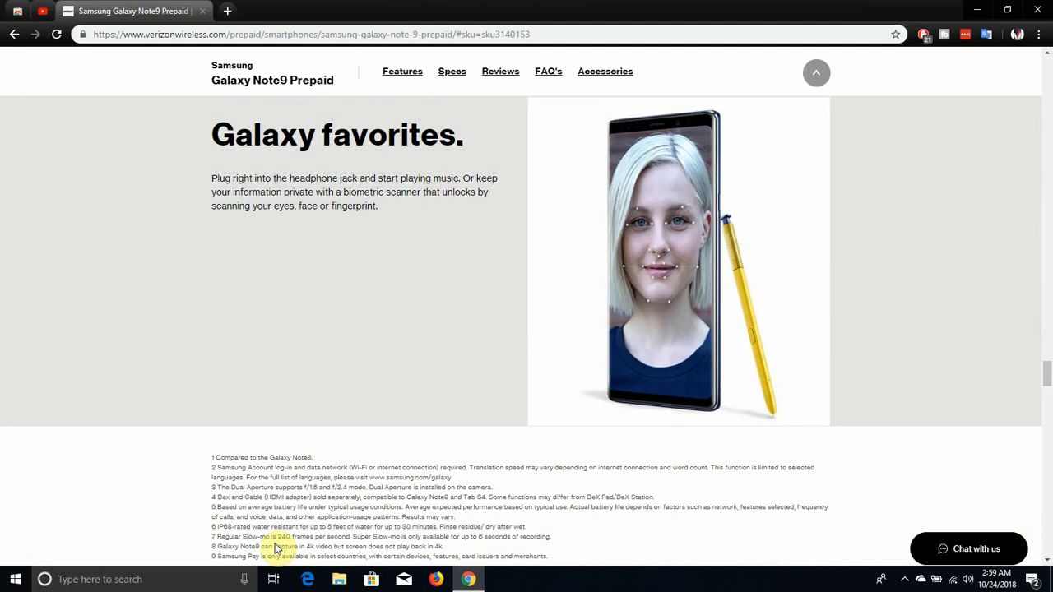
{"action": "scroll", "scroll_direction": "down", "scroll_amount": 3}
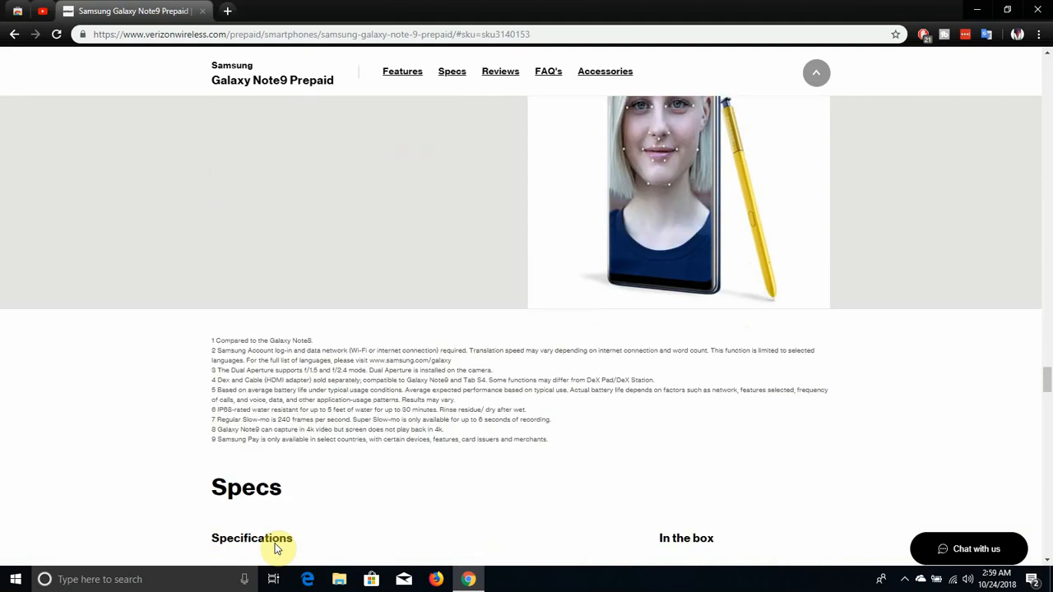
Step: Scroll so the Specifications table and 'In the box' list fill the page
{"action": "scroll", "scroll_direction": "down", "scroll_amount": 3}
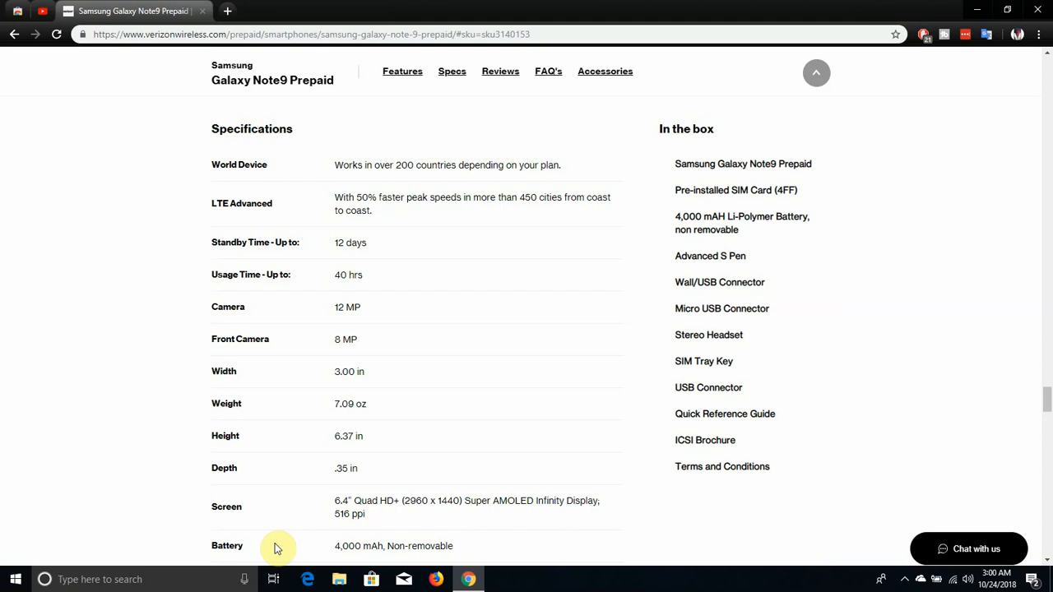
{"action": "scroll", "scroll_direction": "up", "scroll_amount": 3}
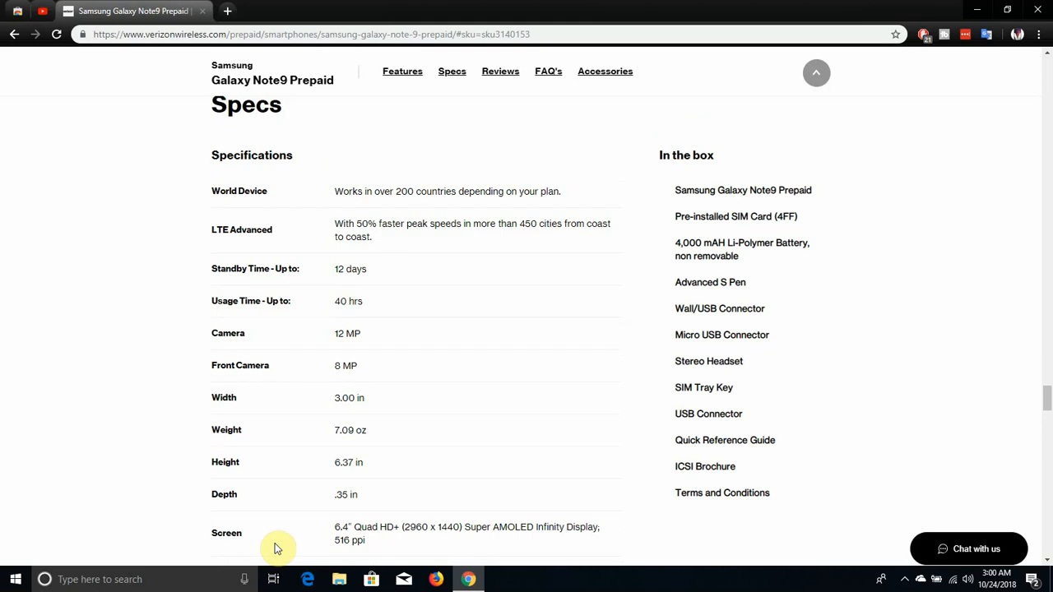
{"action": "scroll", "scroll_direction": "down", "scroll_amount": 3}
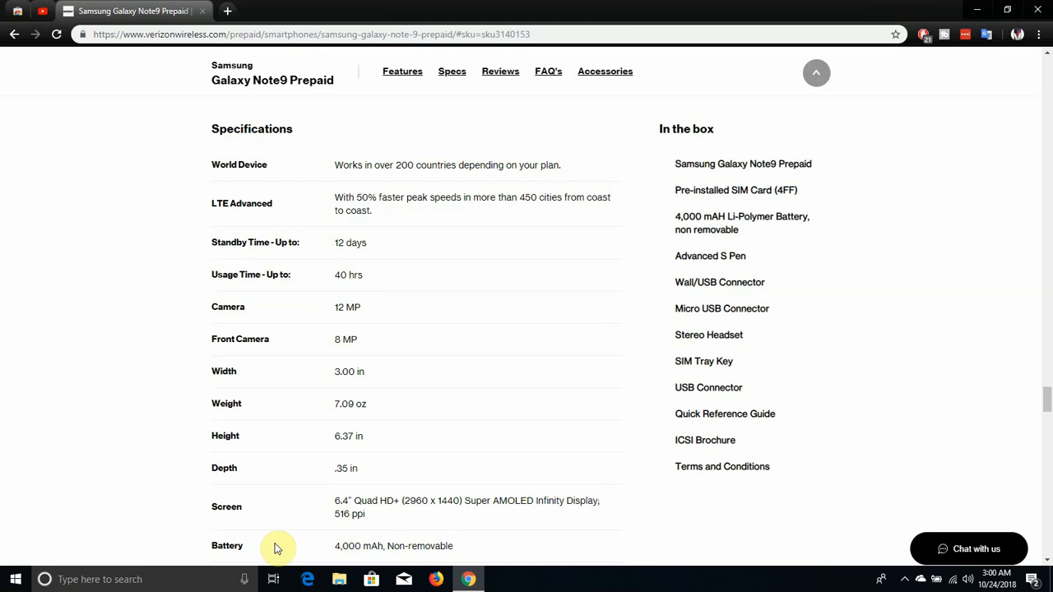
{"action": "scroll", "scroll_direction": "down", "scroll_amount": 3}
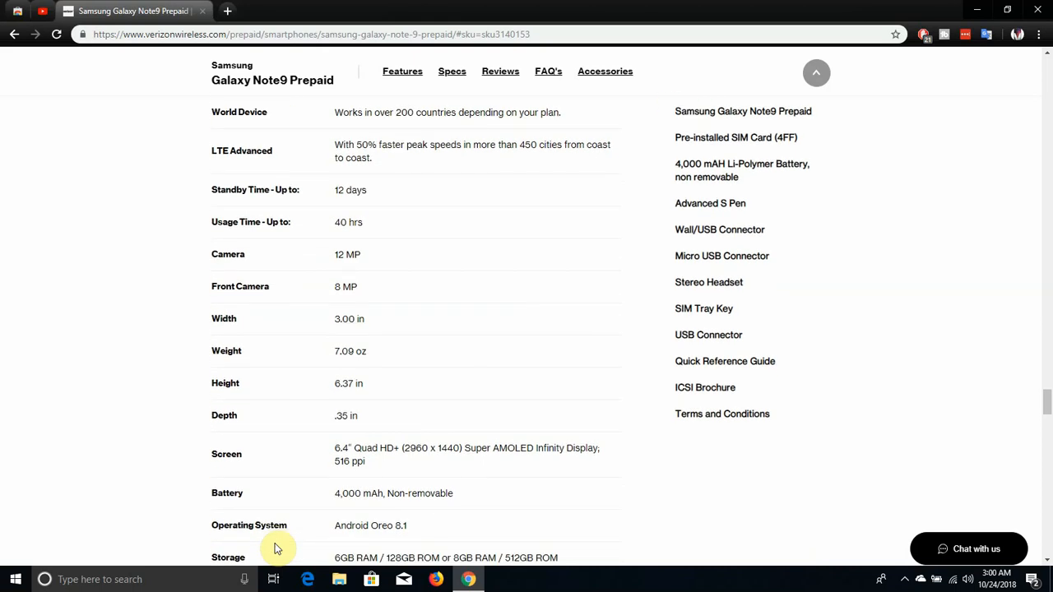
Step: Scroll down the specs past Colors, Wi-Fi and HD Voice to the Accessories heading
{"action": "scroll", "scroll_direction": "down", "scroll_amount": 3}
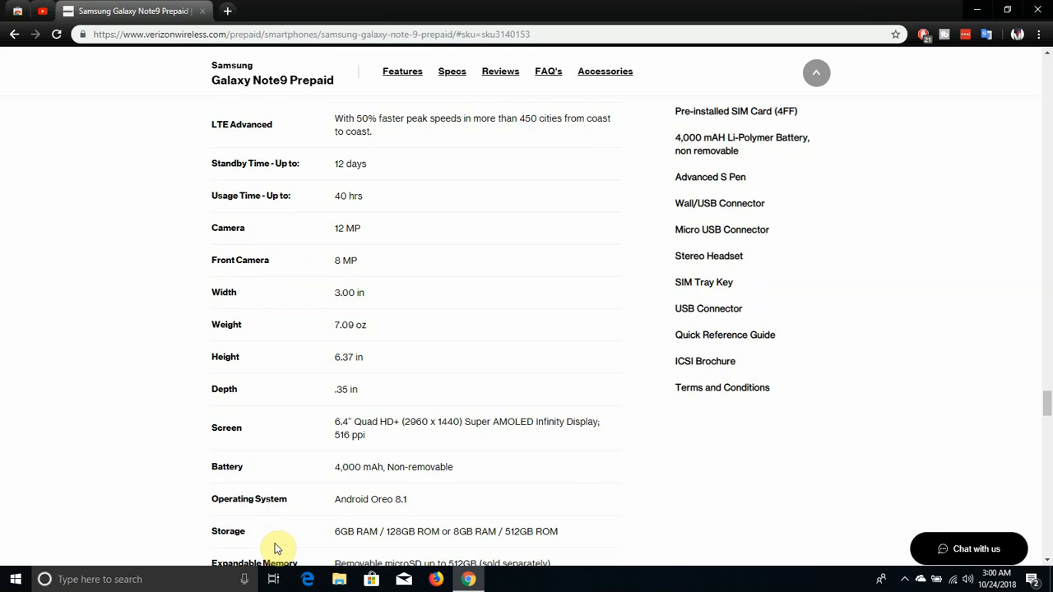
{"action": "scroll", "scroll_direction": "down", "scroll_amount": 3}
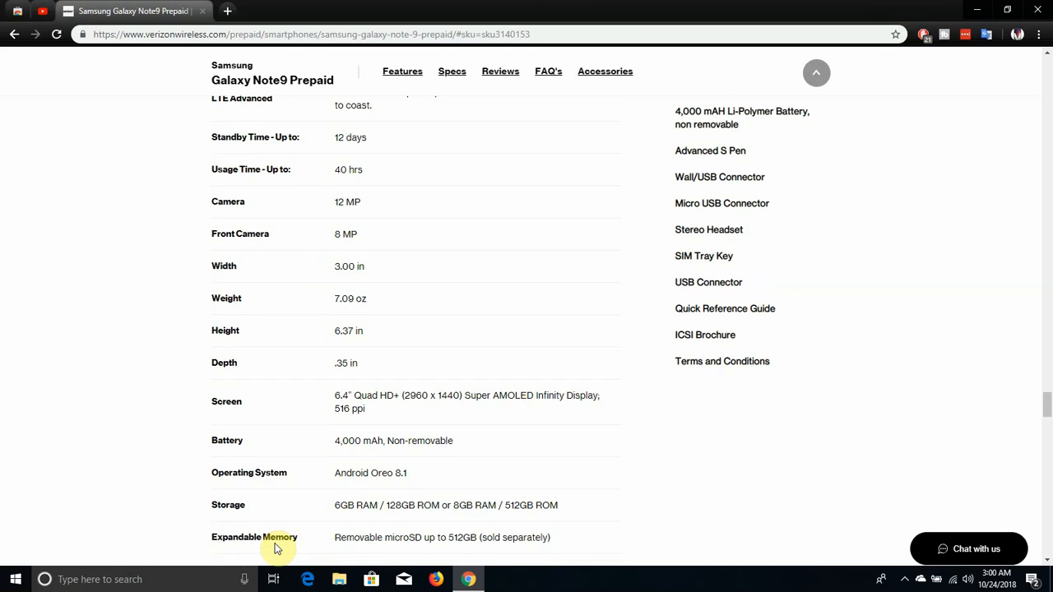
{"action": "scroll", "scroll_direction": "down", "scroll_amount": 3}
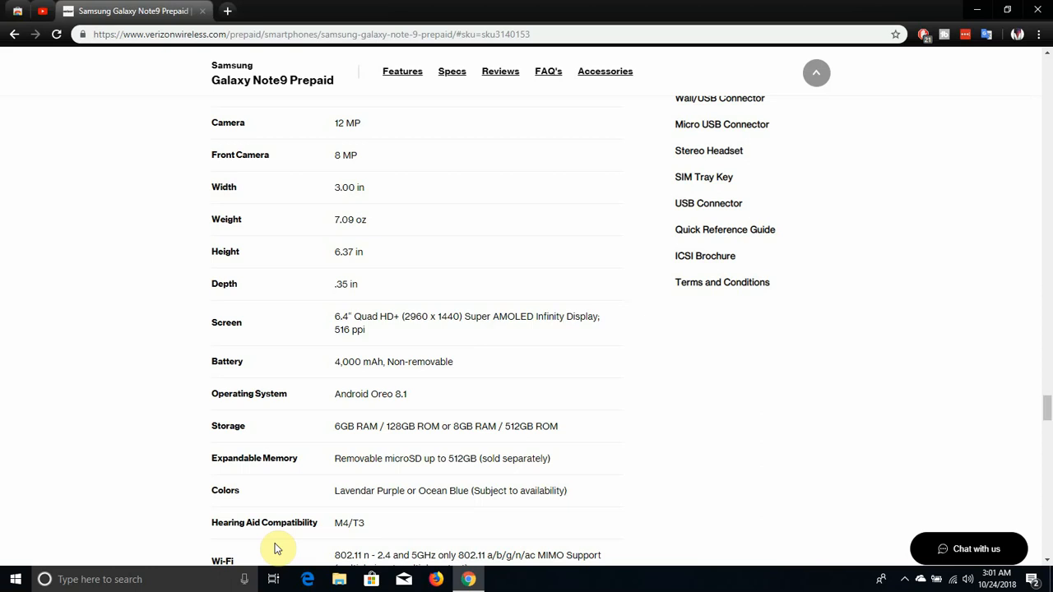
{"action": "scroll", "scroll_direction": "down", "scroll_amount": 3}
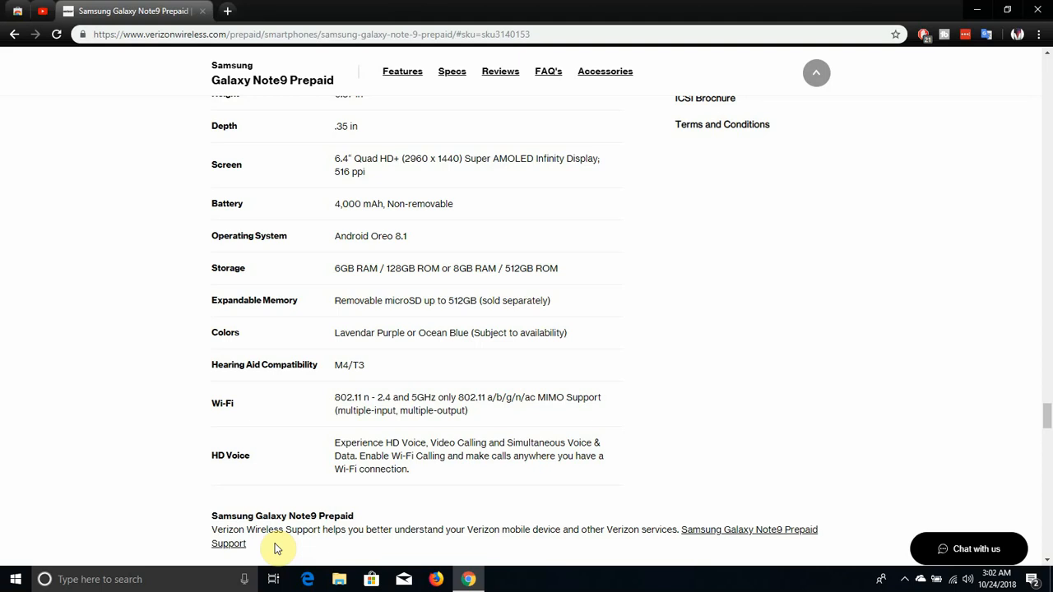
{"action": "scroll", "scroll_direction": "down", "scroll_amount": 3}
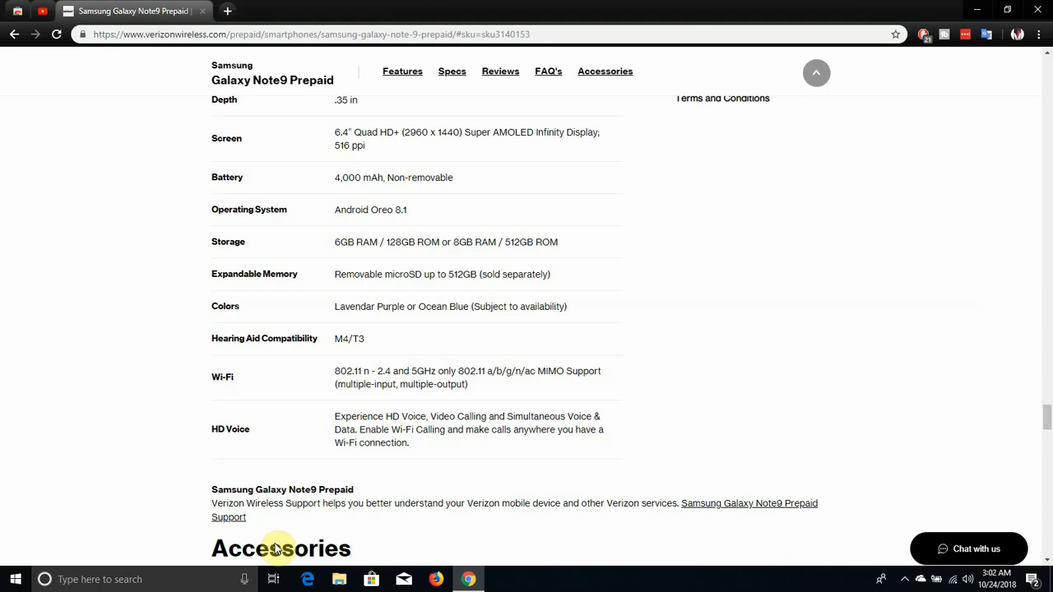
Step: Scroll back up to the 'Premium video capture' 4K section
{"action": "scroll", "scroll_direction": "up", "scroll_amount": 3}
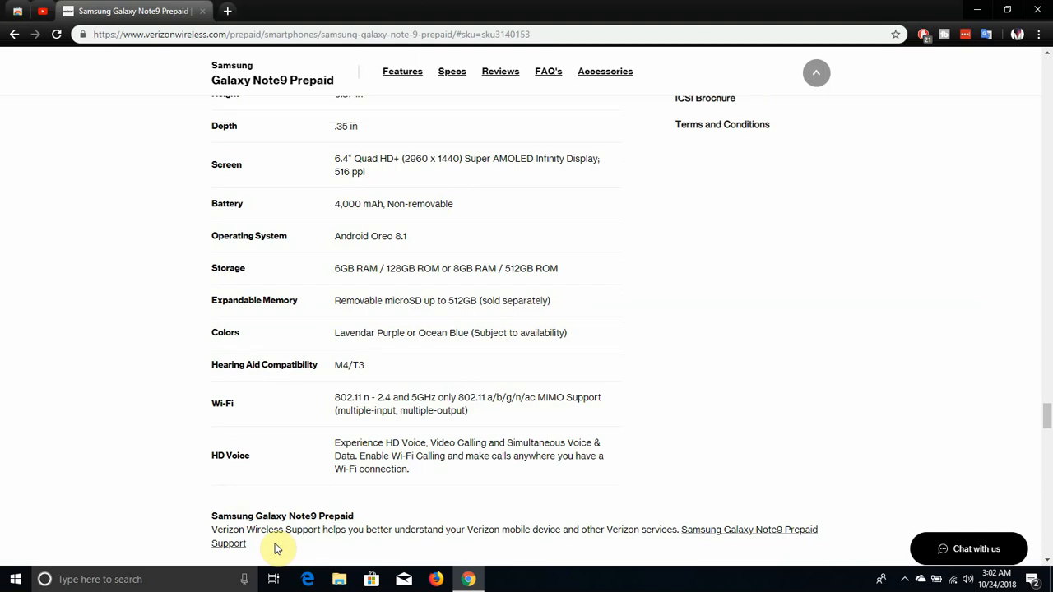
{"action": "scroll", "scroll_direction": "up", "scroll_amount": 3}
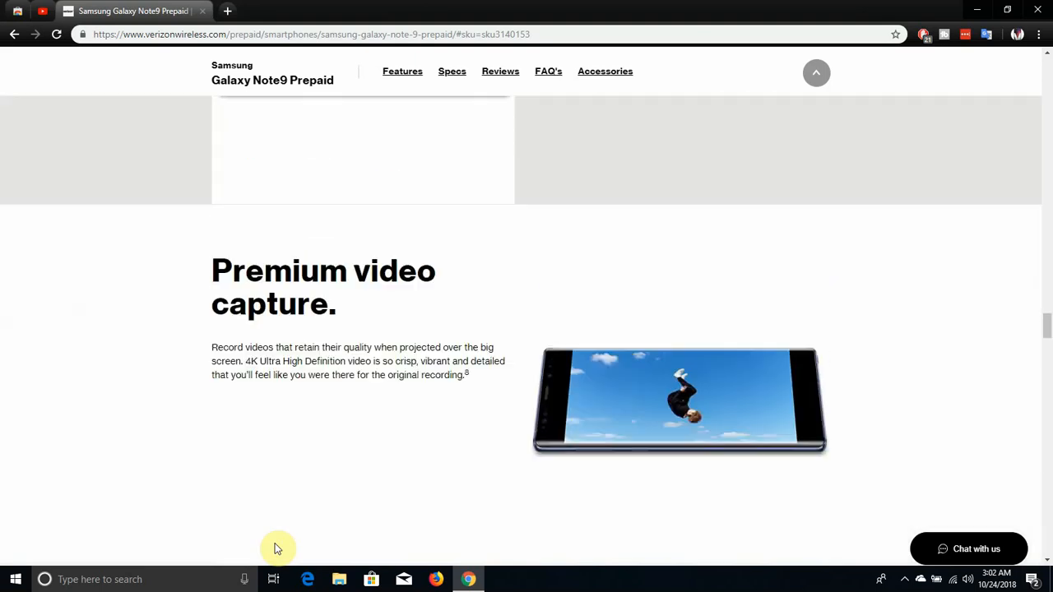
Step: Scroll up to the product header showing blue, 128GB at $999.99
{"action": "scroll", "scroll_direction": "up", "scroll_amount": 3}
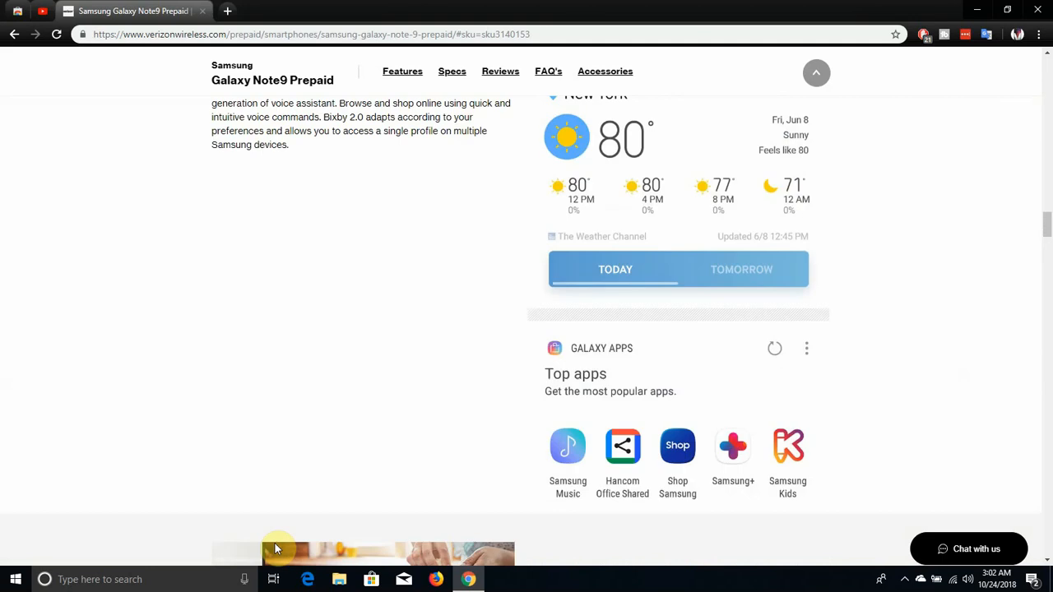
{"action": "scroll", "scroll_direction": "down", "scroll_amount": 3}
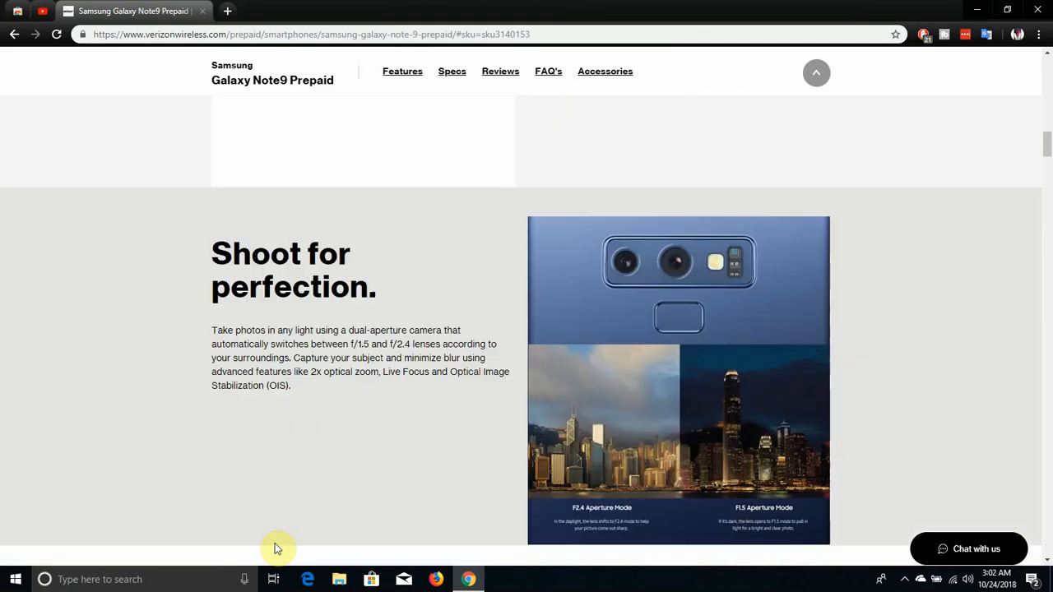
{"action": "scroll", "scroll_direction": "up", "scroll_amount": 3}
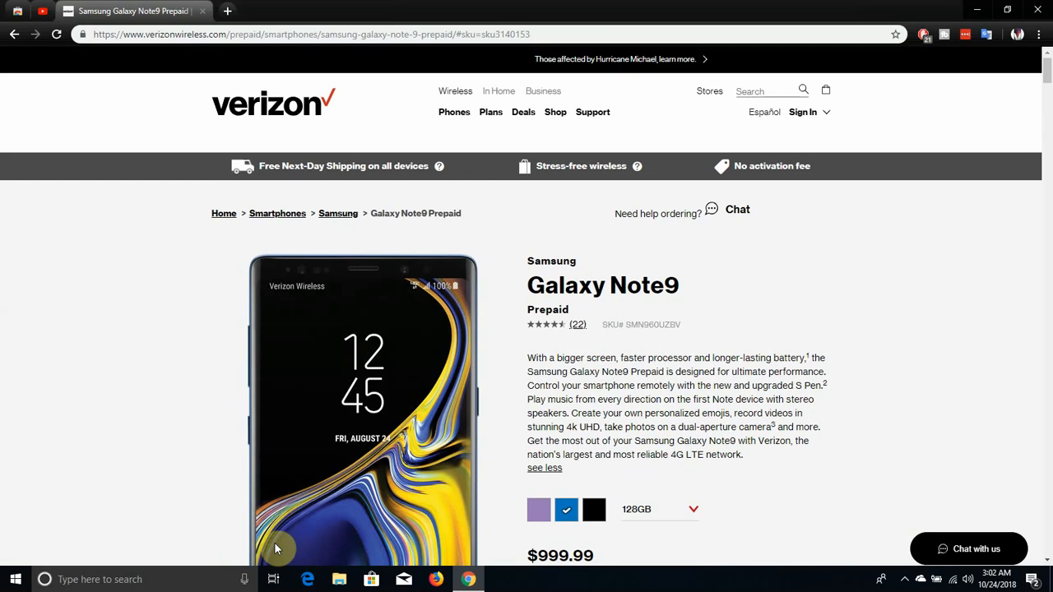
{"action": "mouse_move", "coordinate": [403, 299]}
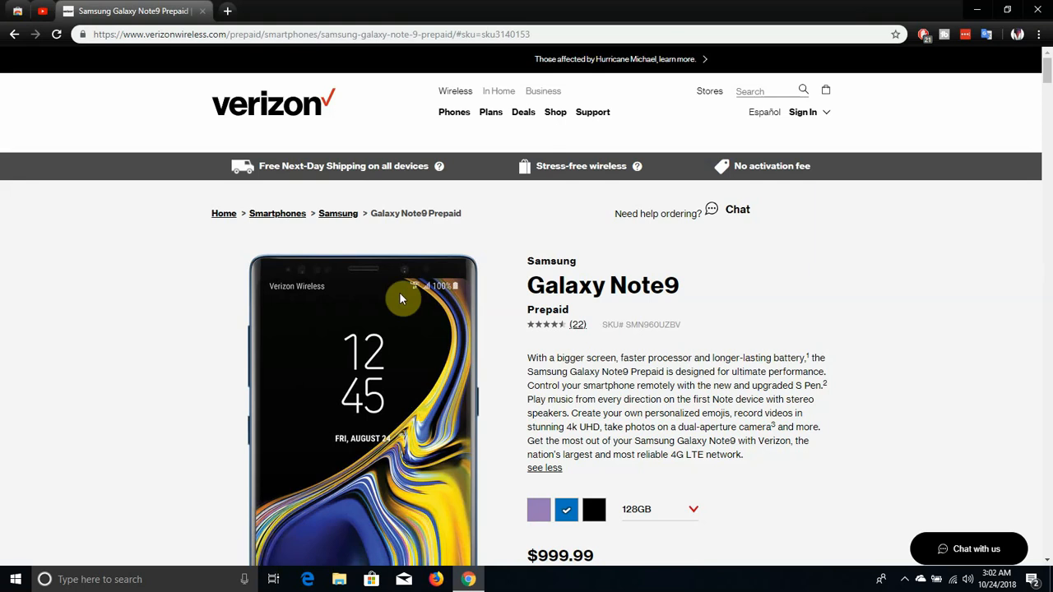
{"action": "mouse_move", "coordinate": [671, 7]}
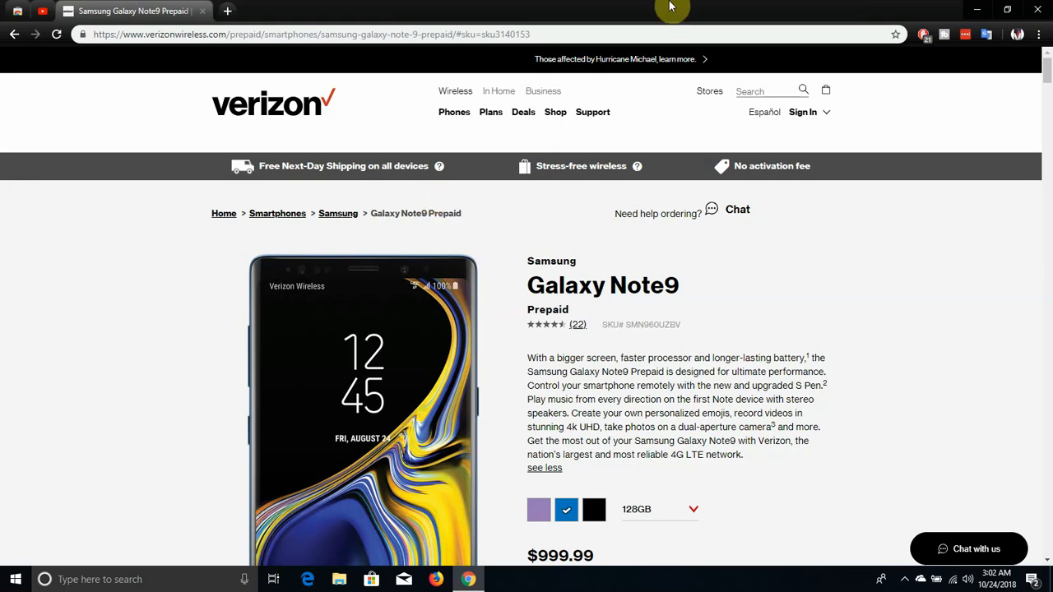
{"action": "mouse_move", "coordinate": [617, 188]}
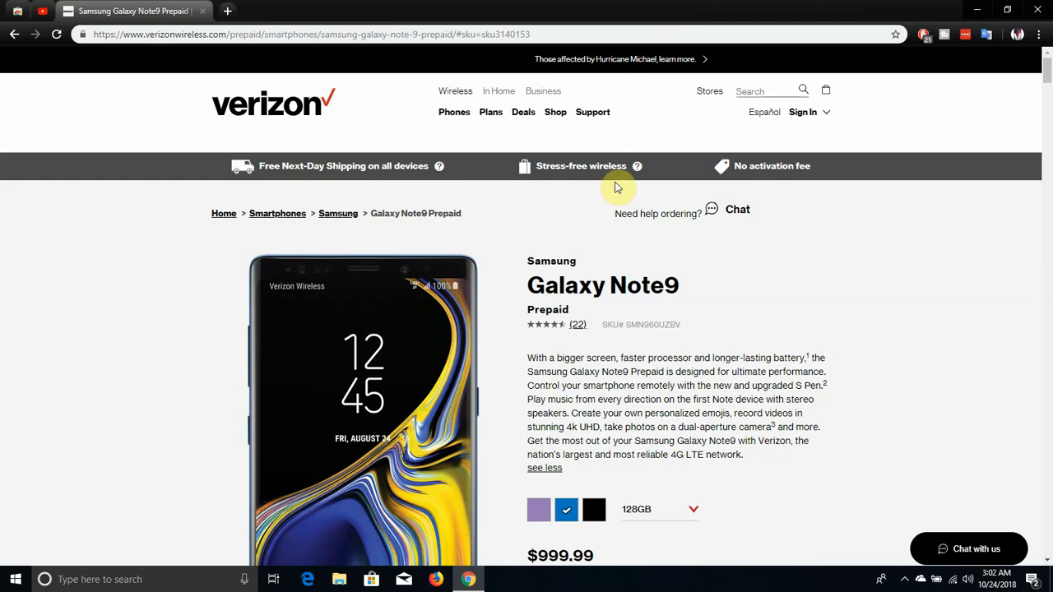
{"action": "mouse_move", "coordinate": [638, 493]}
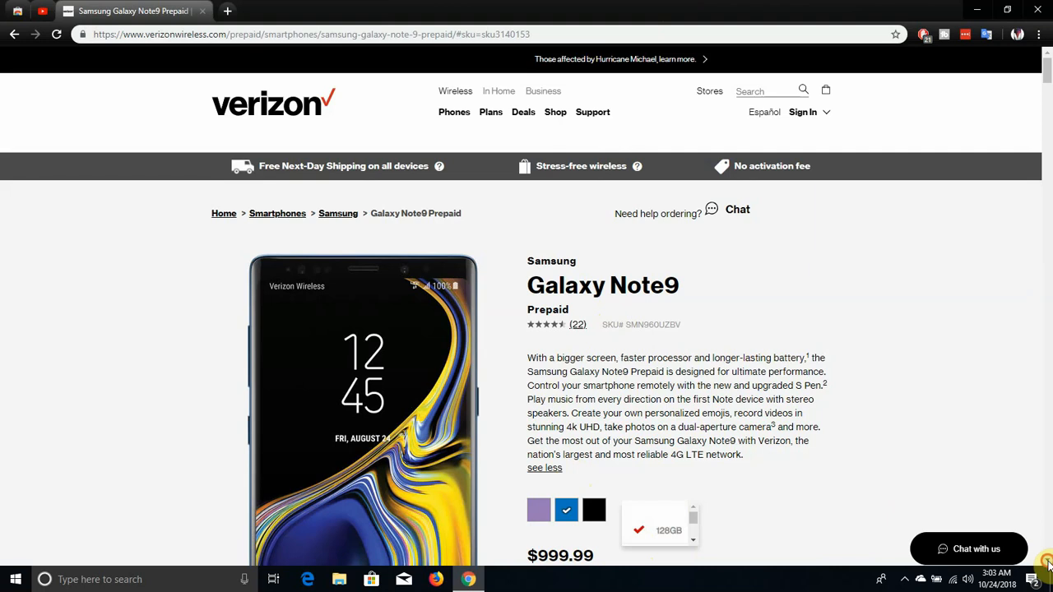
Step: Try 512GB storage at $1249.99, then return to 128GB at $999.99 and the page top
{"action": "scroll", "scroll_direction": "down", "scroll_amount": 3}
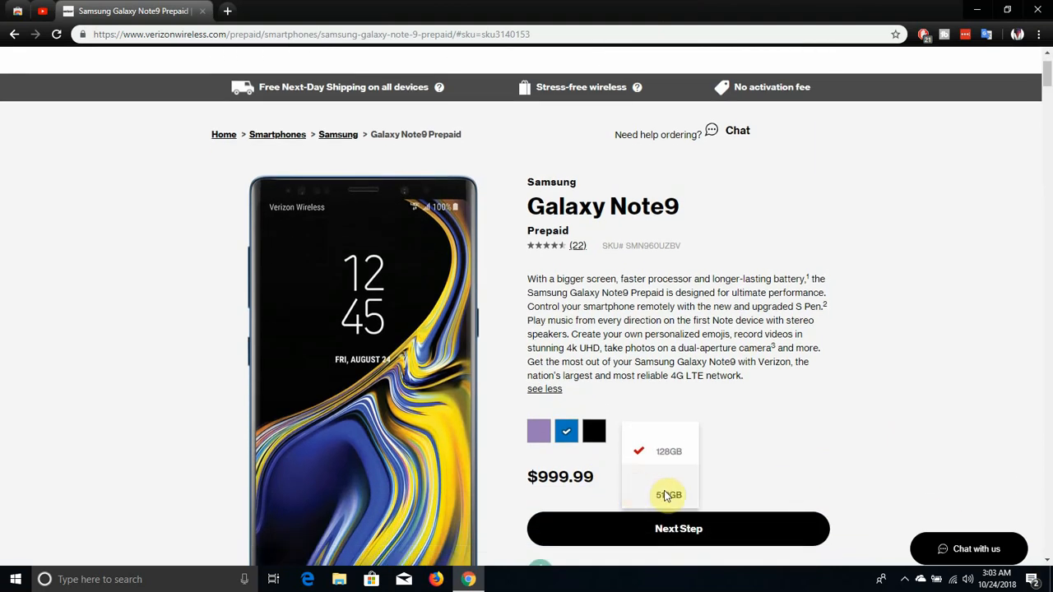
{"action": "left_click", "coordinate": [668, 494]}
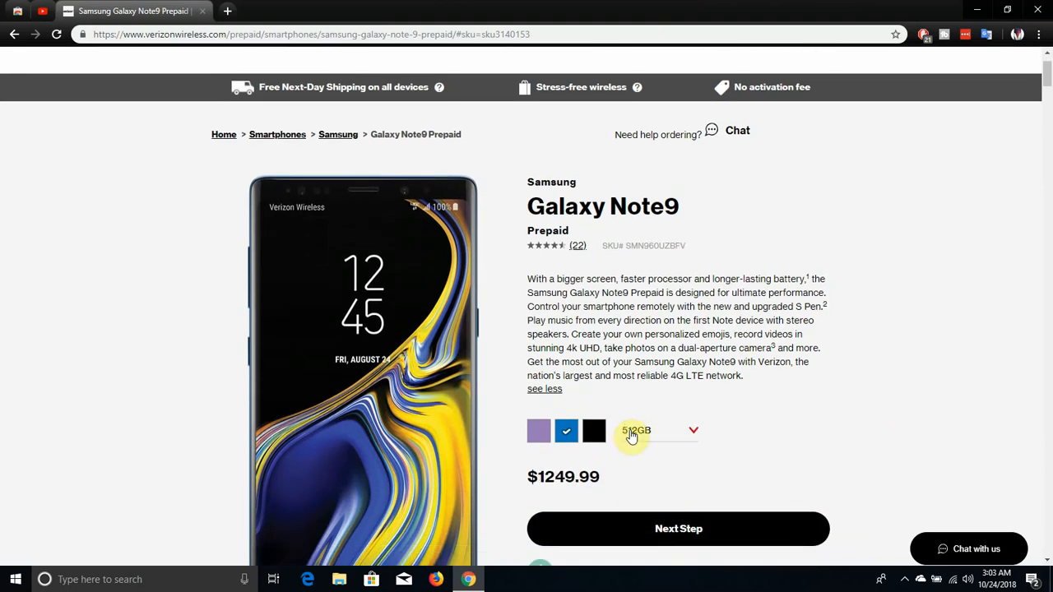
{"action": "left_click", "coordinate": [658, 431]}
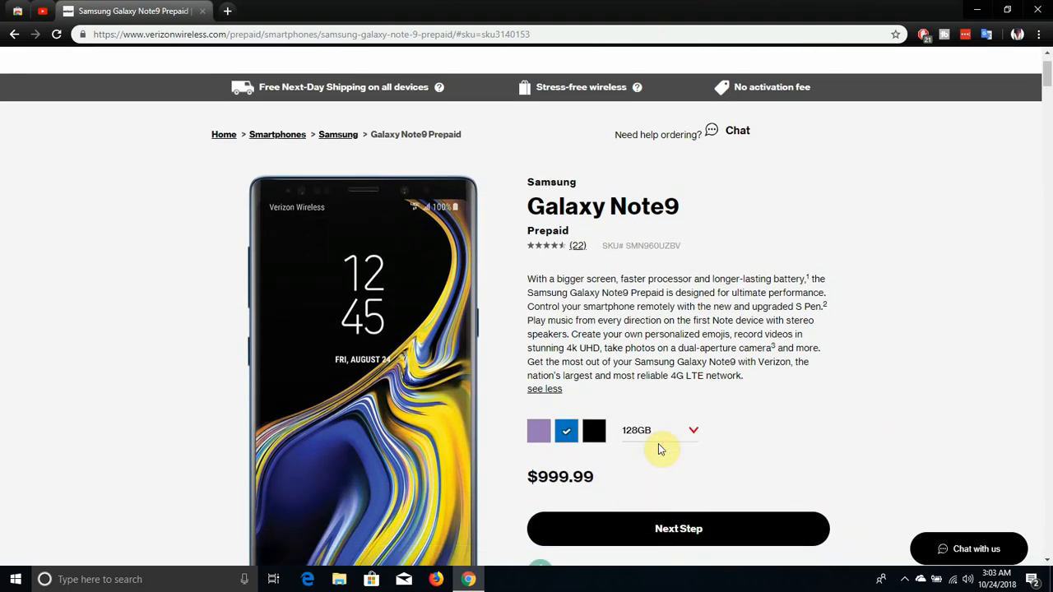
{"action": "mouse_move", "coordinate": [888, 168]}
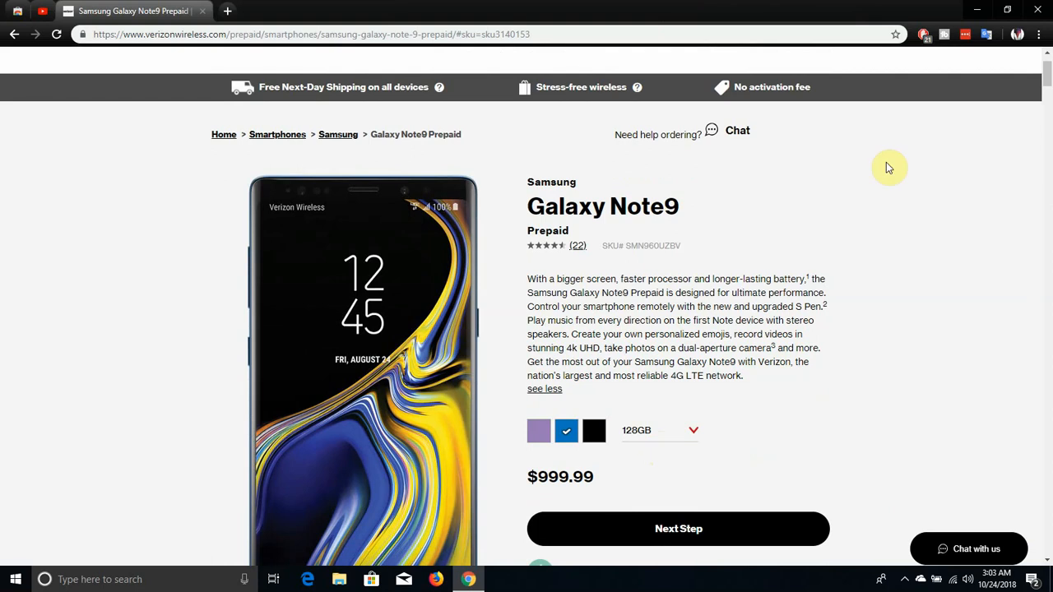
{"action": "scroll", "scroll_direction": "up", "scroll_amount": 3}
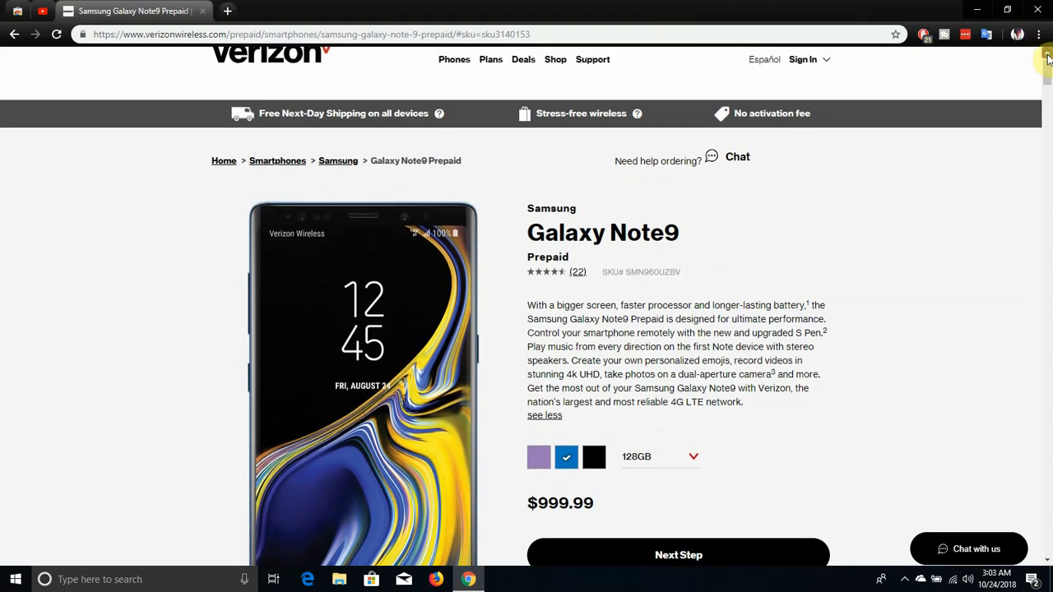
{"action": "scroll", "scroll_direction": "up", "scroll_amount": 3}
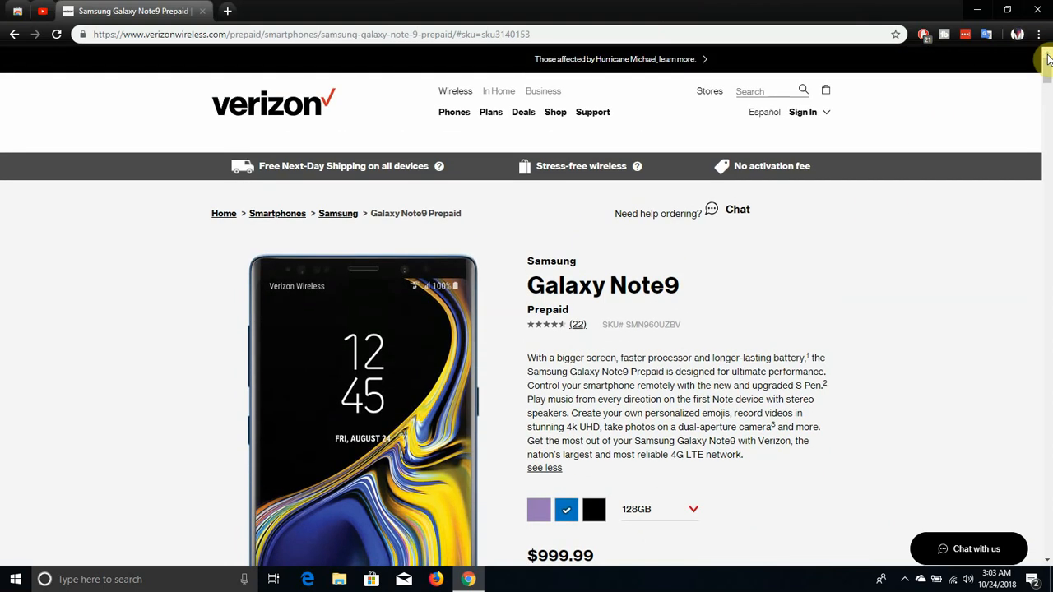
{"action": "mouse_move", "coordinate": [1018, 120]}
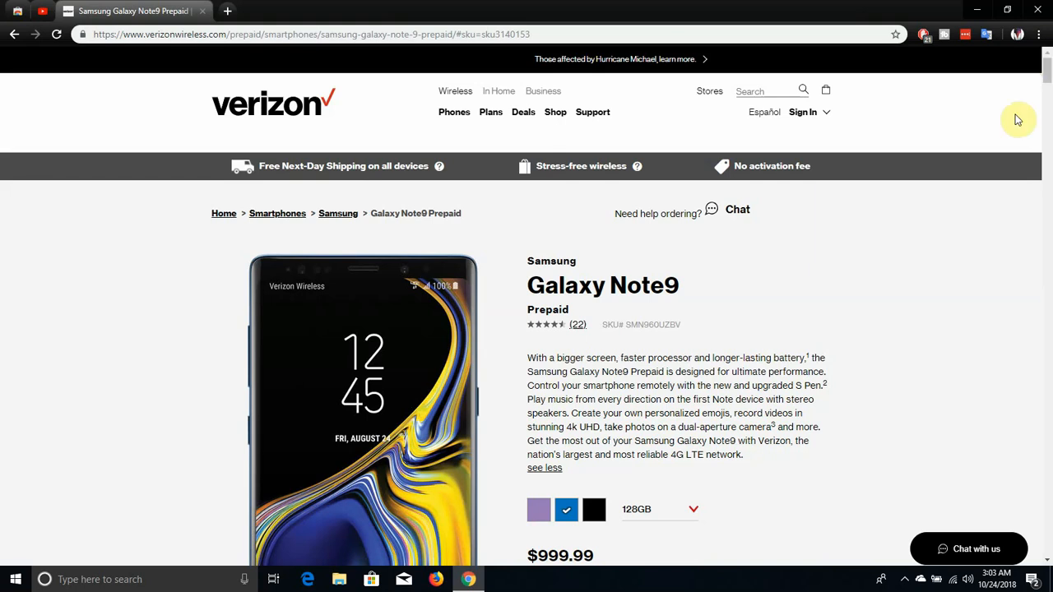
{"action": "mouse_move", "coordinate": [901, 382]}
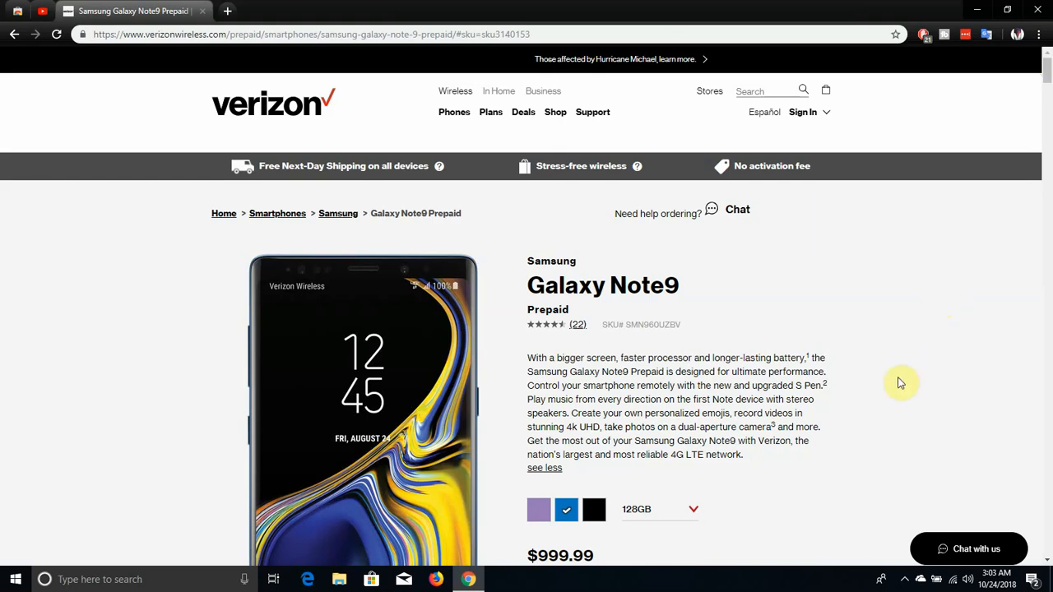
{"action": "mouse_move", "coordinate": [900, 516]}
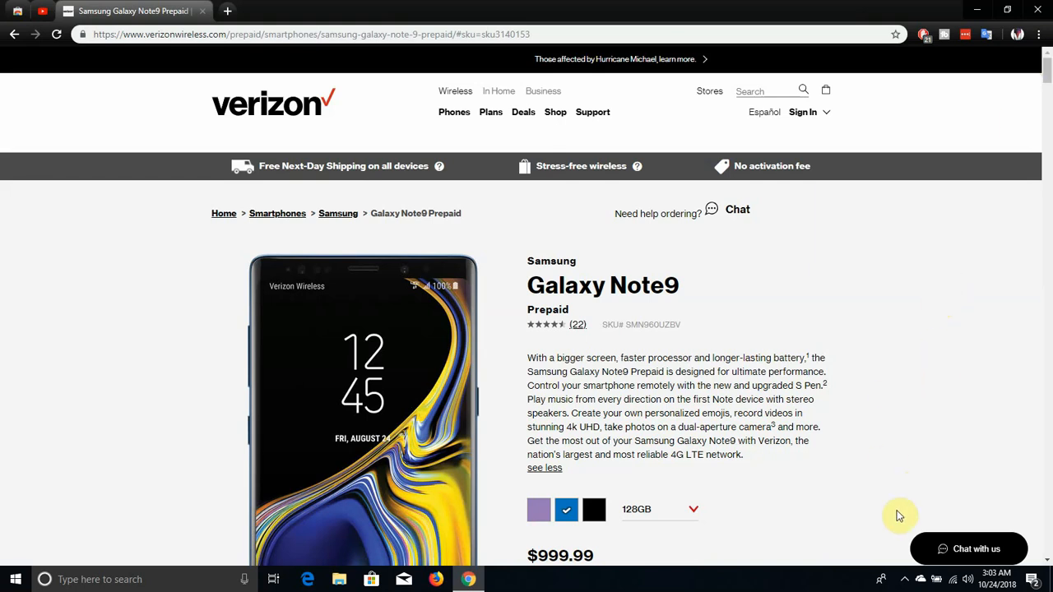
{"action": "mouse_move", "coordinate": [905, 579]}
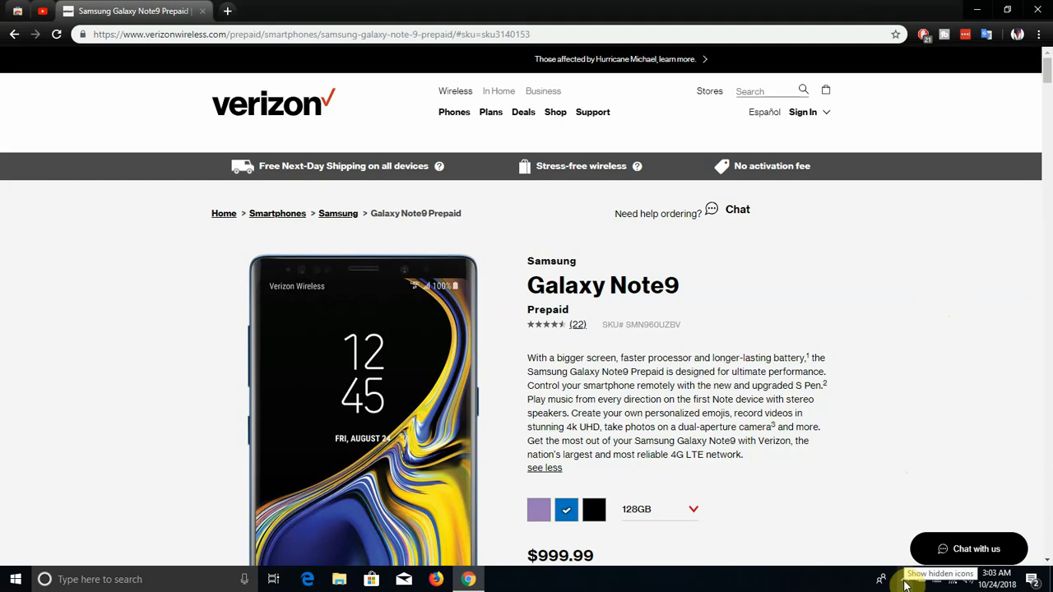
Step: Show the FlashBack Express recorder's menu of pause and stop controls
{"action": "left_click", "coordinate": [880, 579]}
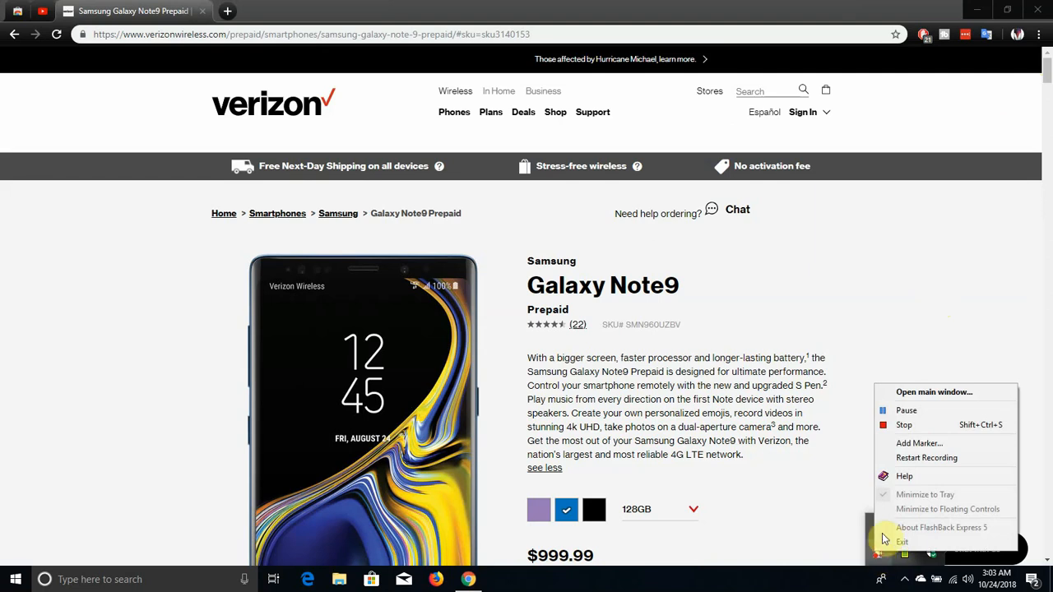
{"action": "mouse_move", "coordinate": [904, 425]}
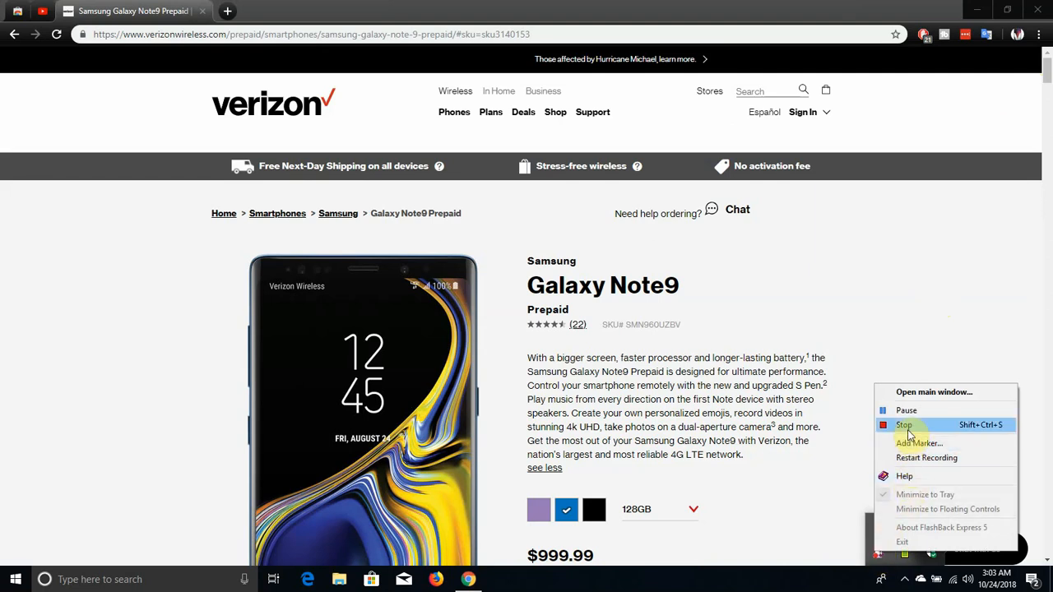